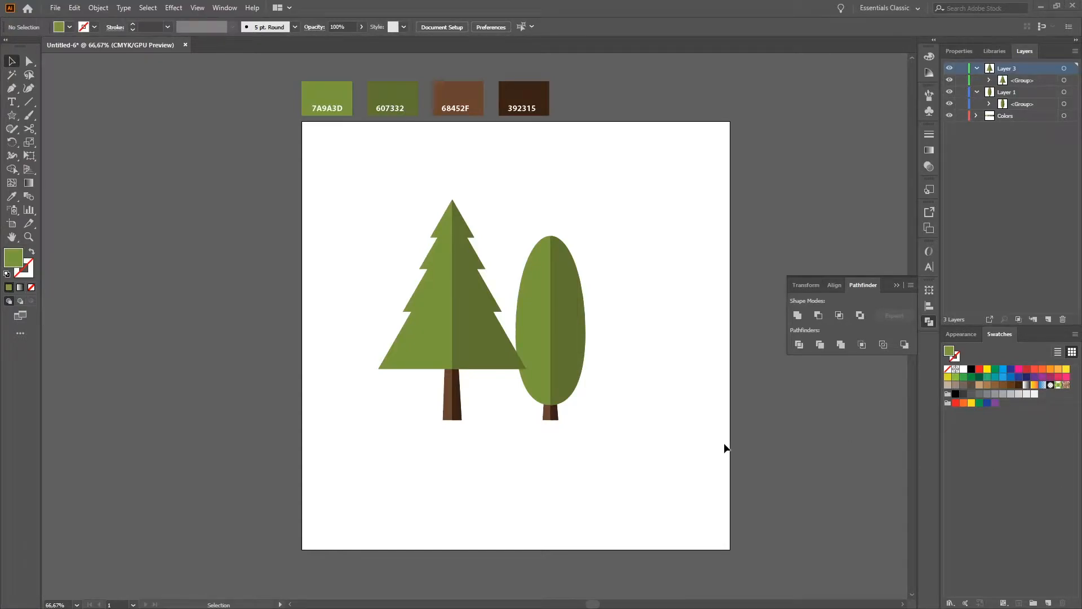
mouse_move(744, 453)
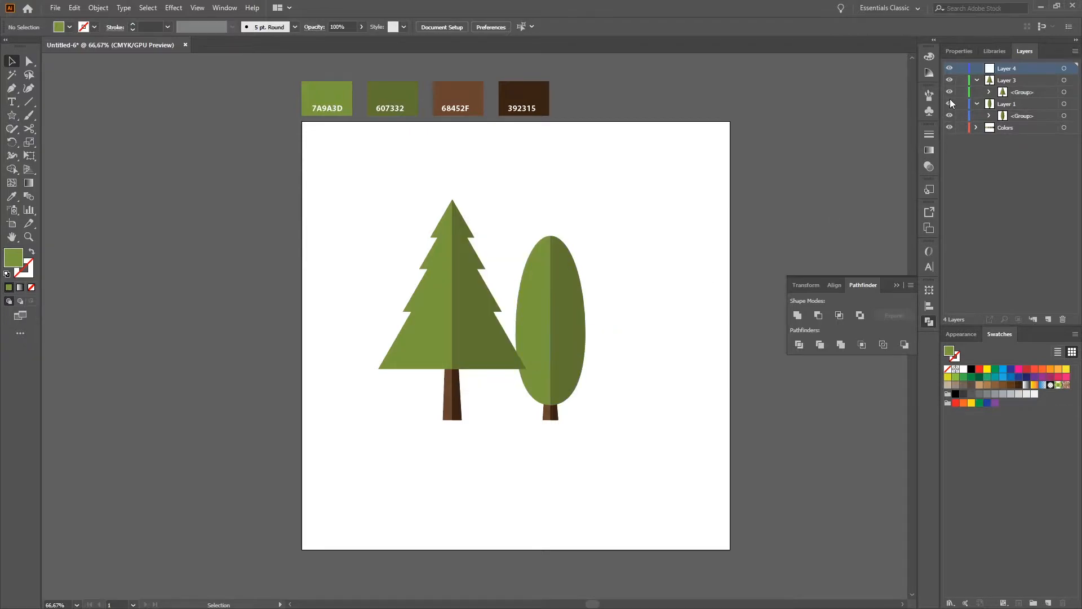
- Hide the existing tree artwork so the artboard is blank
click(950, 80)
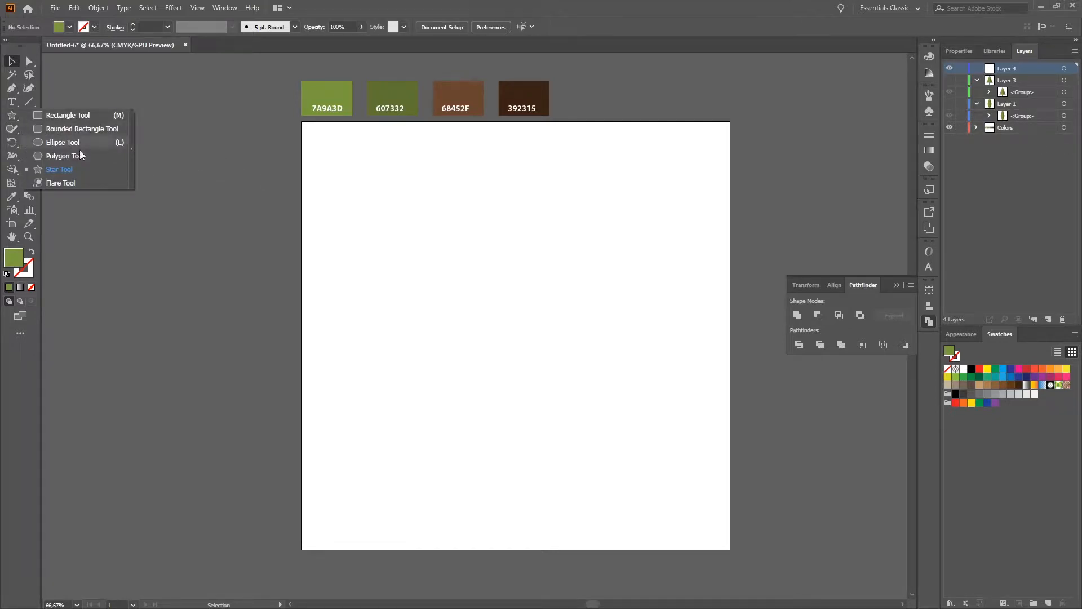
- Draw a large green circle with the Ellipse tool and move it toward the artboard's upper centre
click(62, 142)
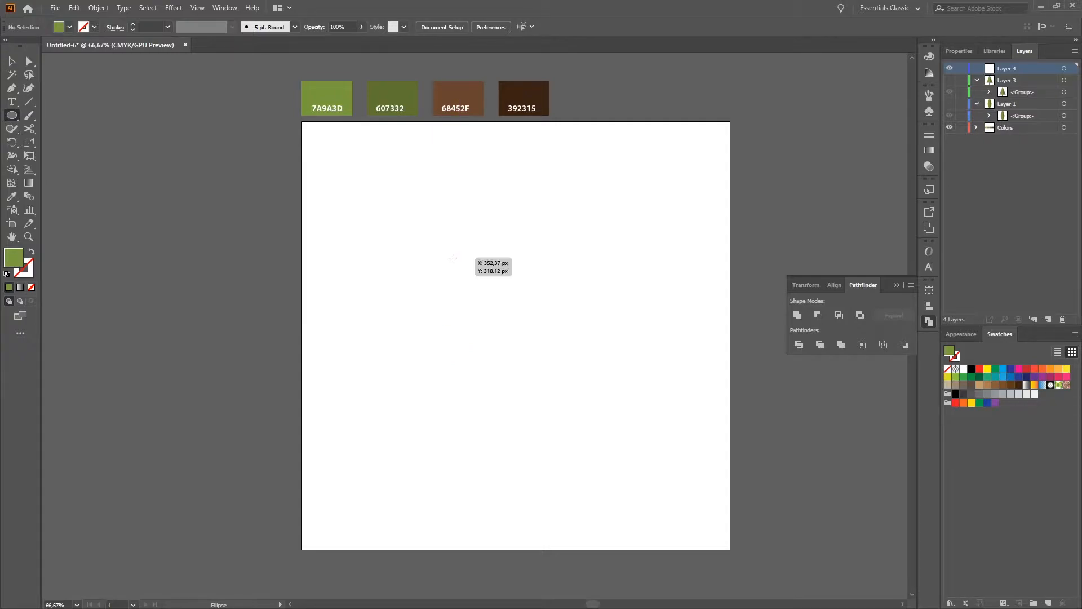
drag(452, 257, 597, 408)
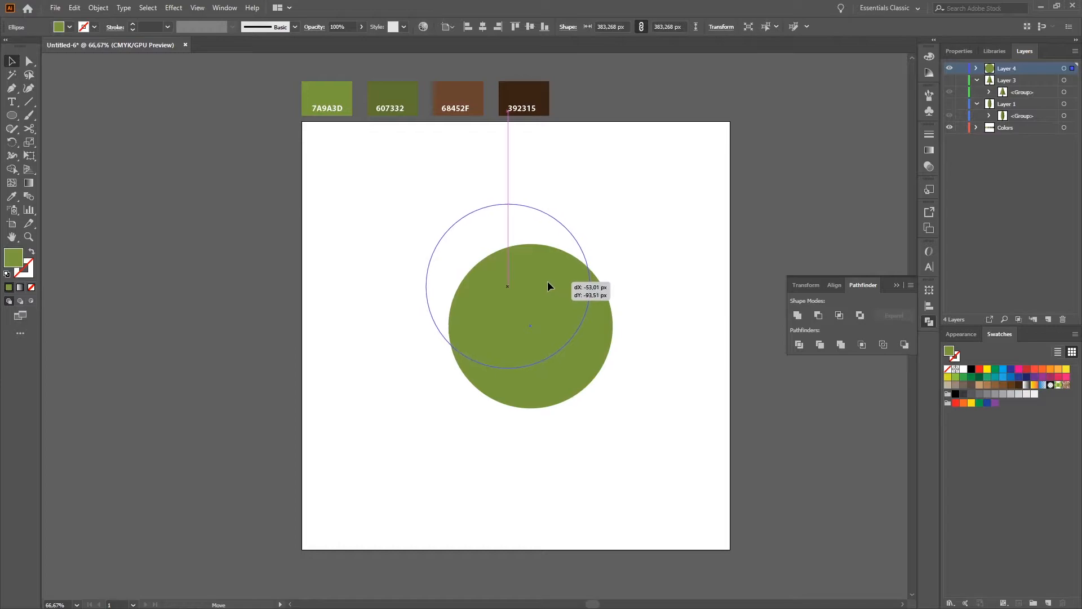
drag(530, 325, 508, 285)
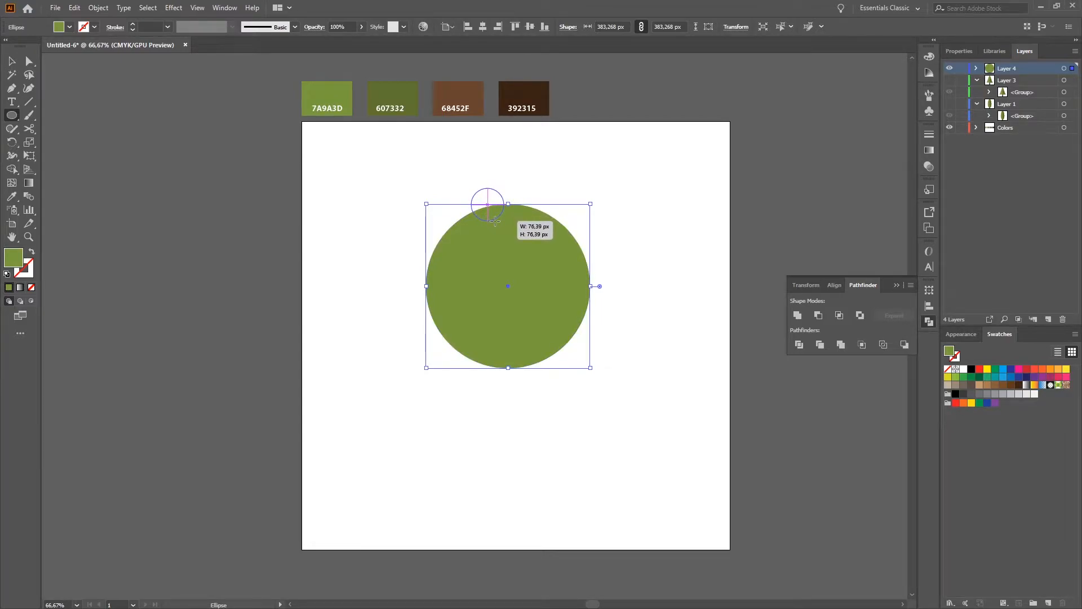
- Draw a small green circle and snap it onto the big circle's top edge
drag(486, 204, 513, 228)
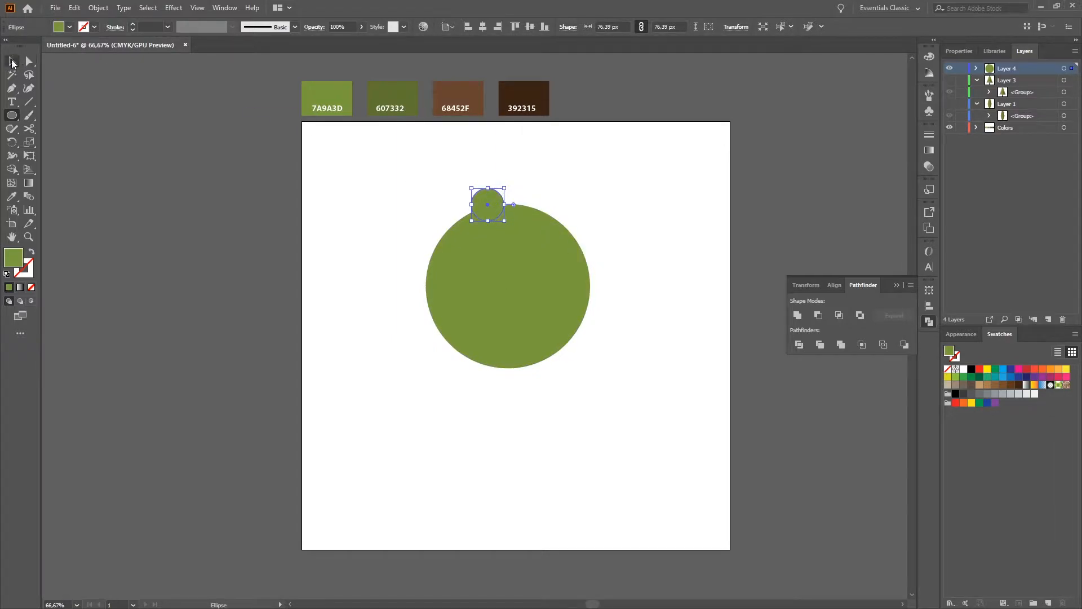
drag(487, 204, 508, 204)
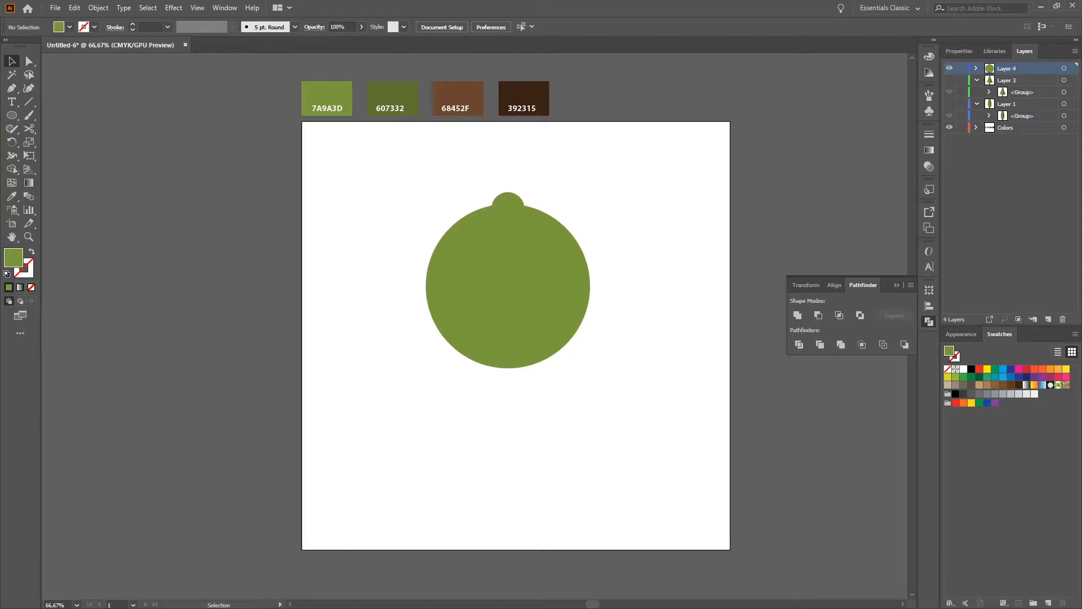
click(508, 209)
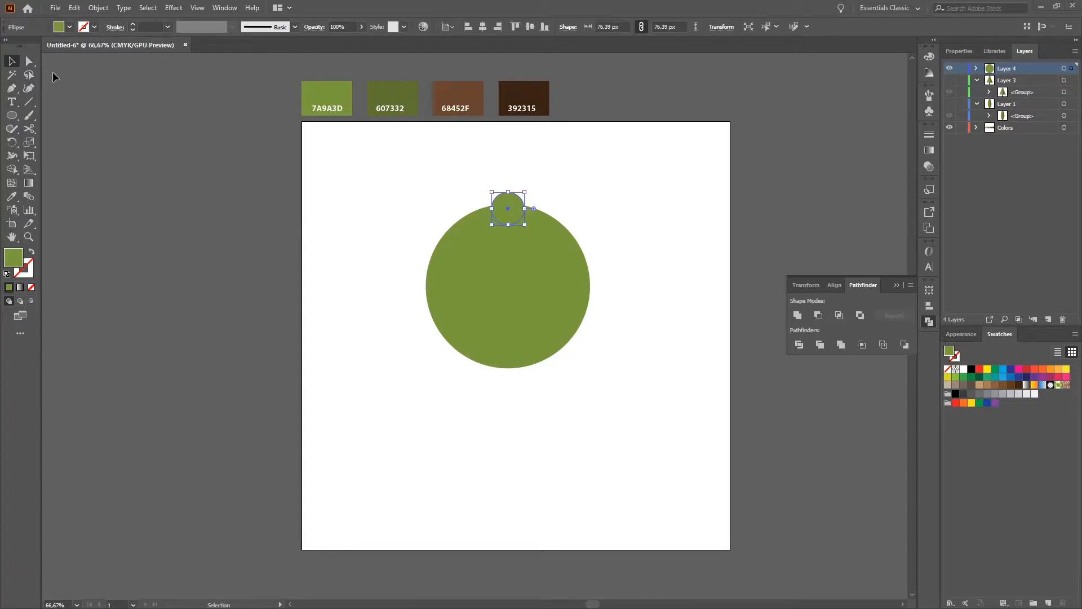
mouse_move(41, 165)
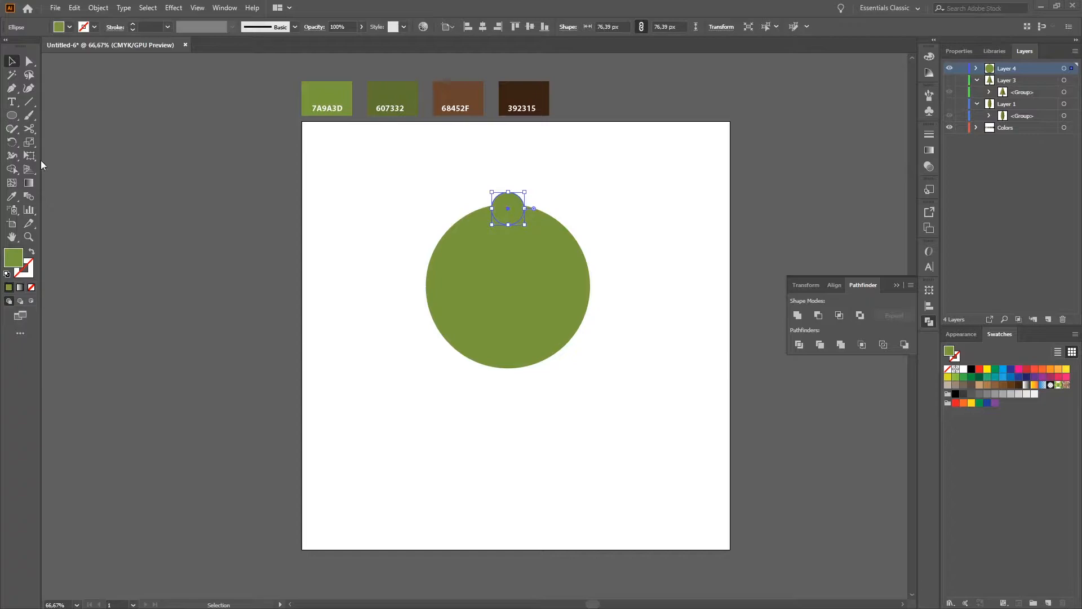
- Rotate-copy the small circle in 20° steps around the big circle, then select all circles
click(11, 142)
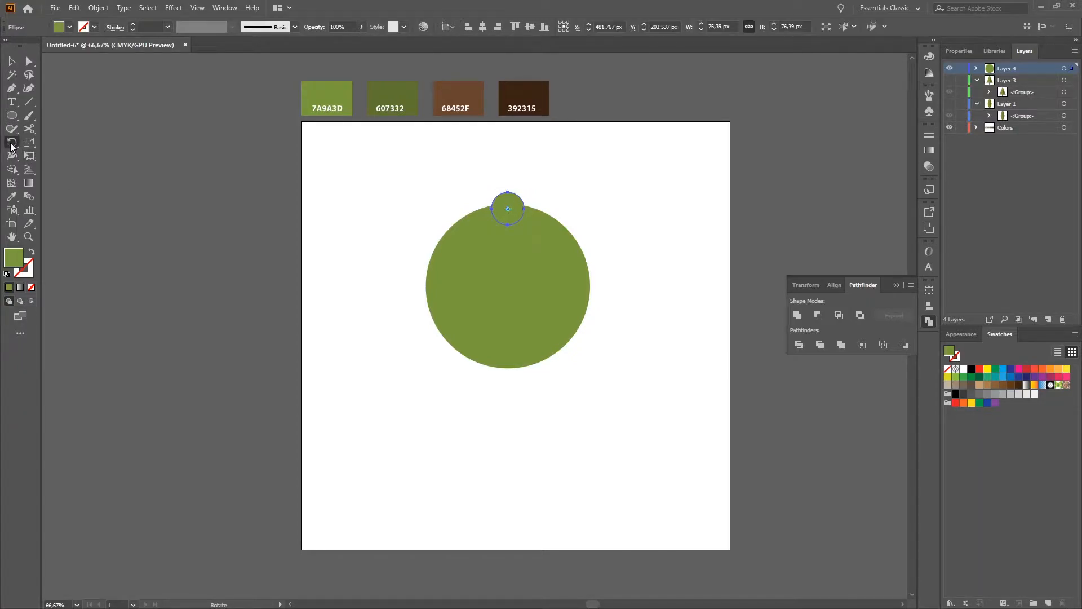
mouse_move(507, 282)
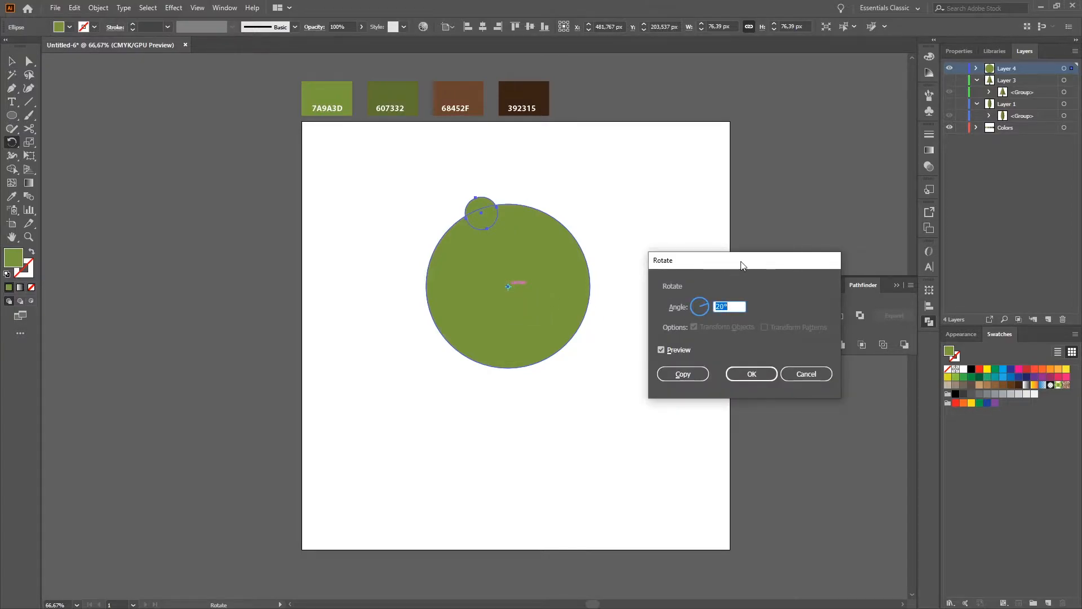
mouse_move(720, 339)
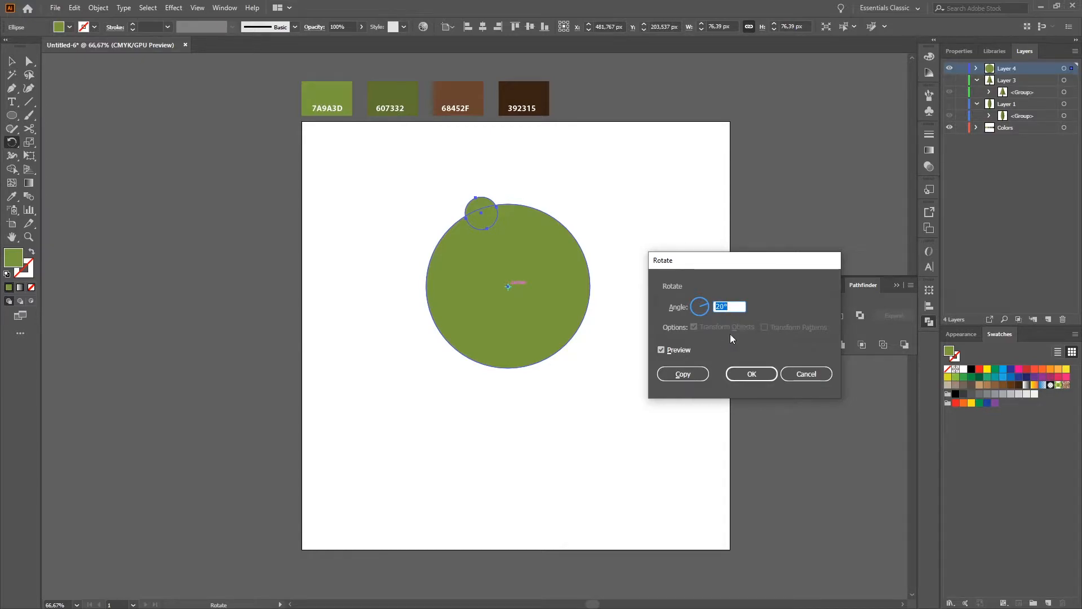
mouse_move(721, 353)
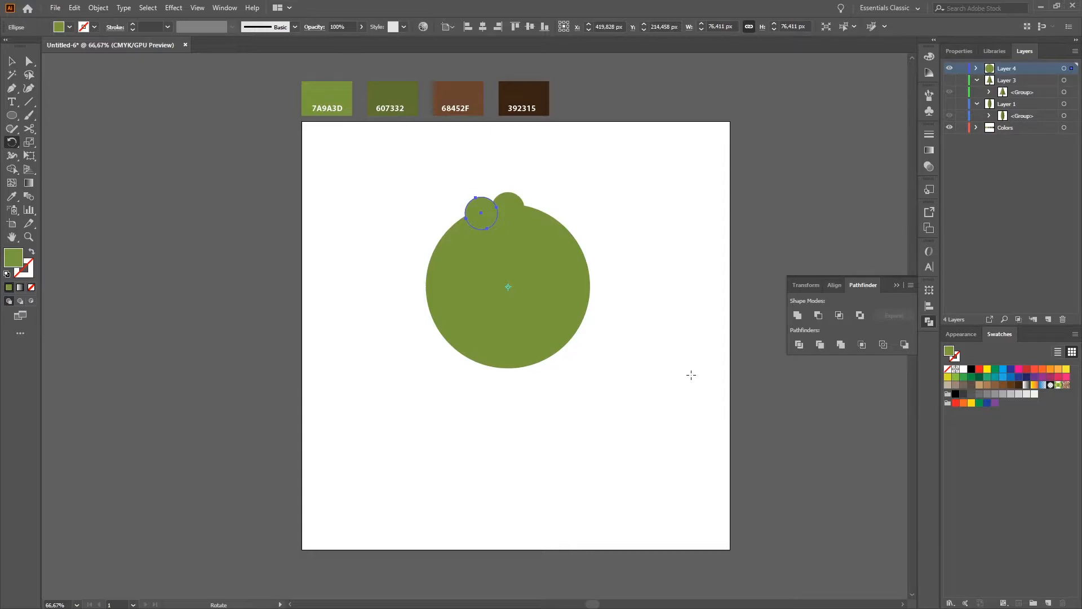
drag(482, 212, 441, 247)
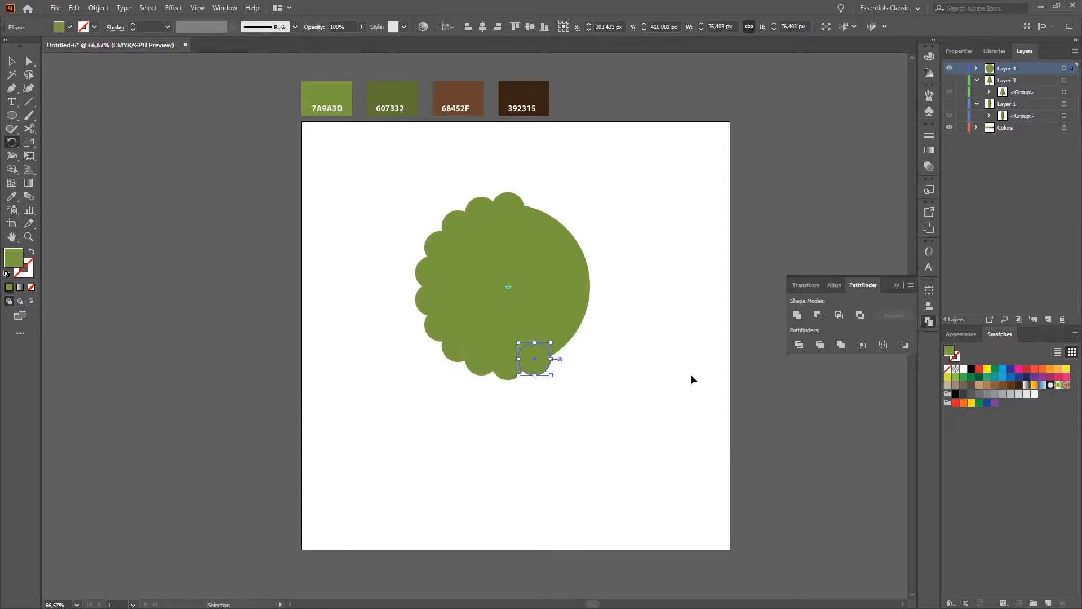
drag(535, 358, 535, 213)
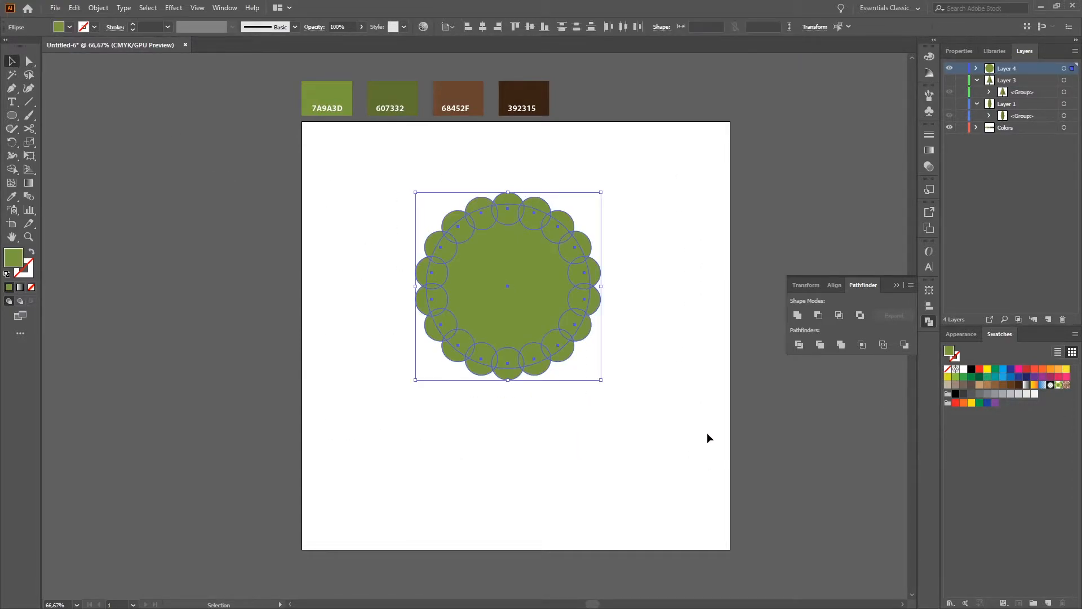
mouse_move(798, 314)
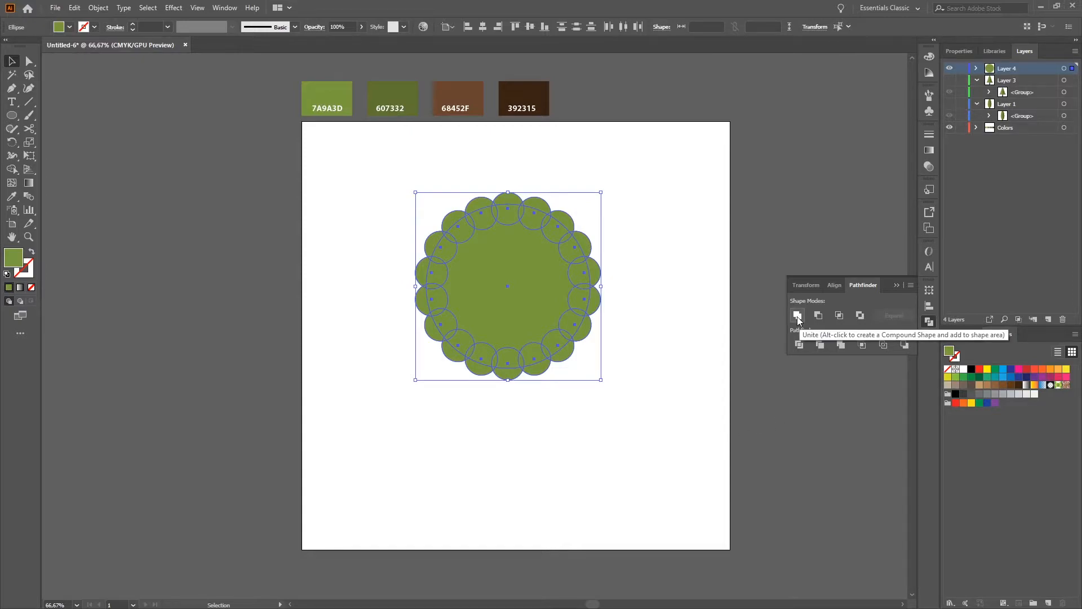
- Unite all the circles into one scalloped crown shape via Pathfinder
click(798, 314)
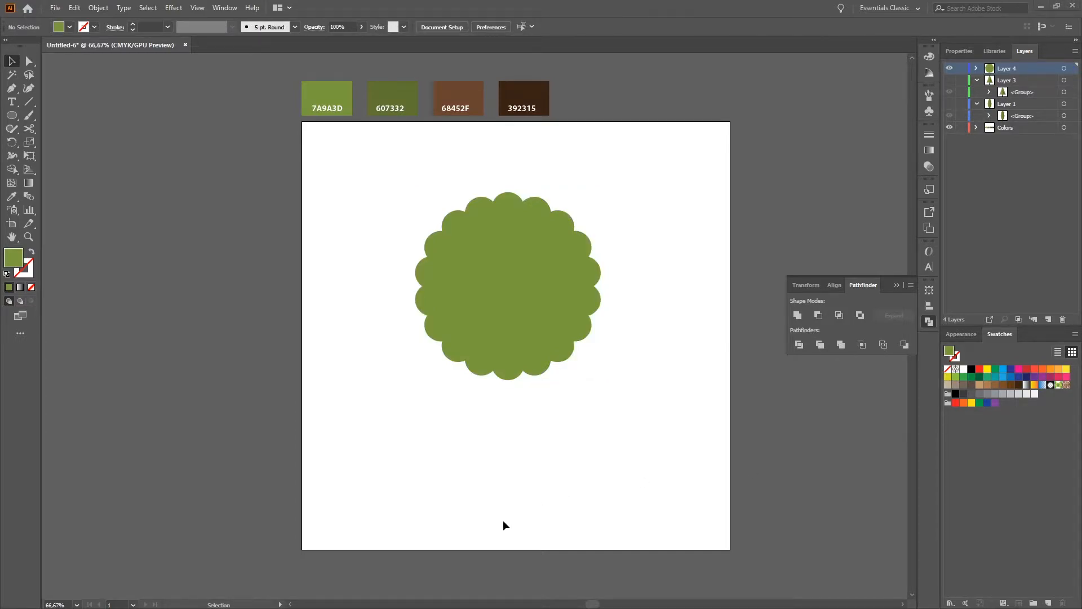
mouse_move(57, 127)
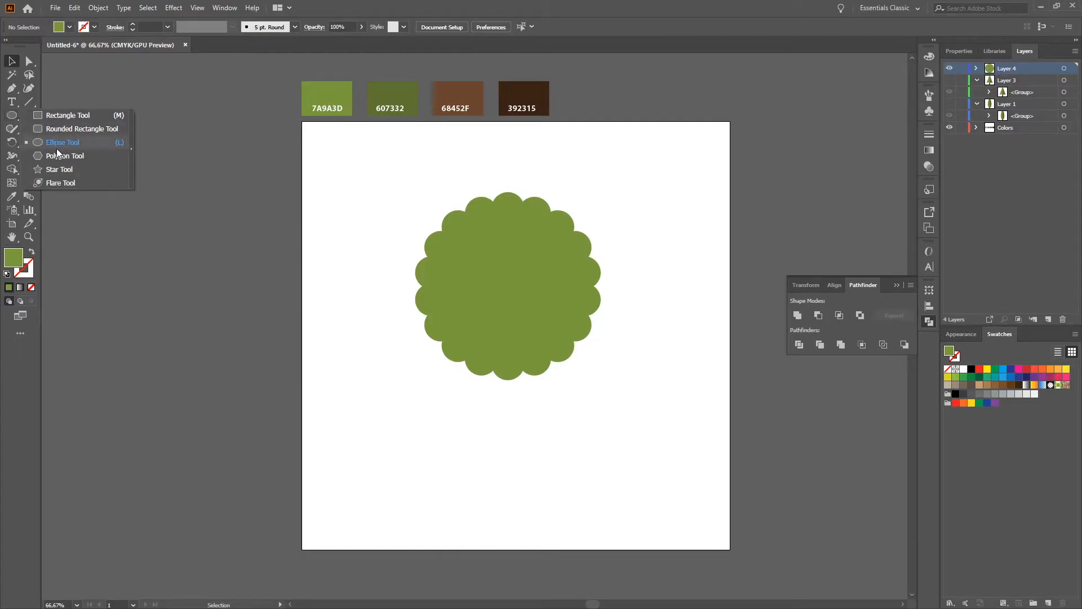
- Create a three-sided polygon and move the green triangle below the scalloped crown
click(64, 156)
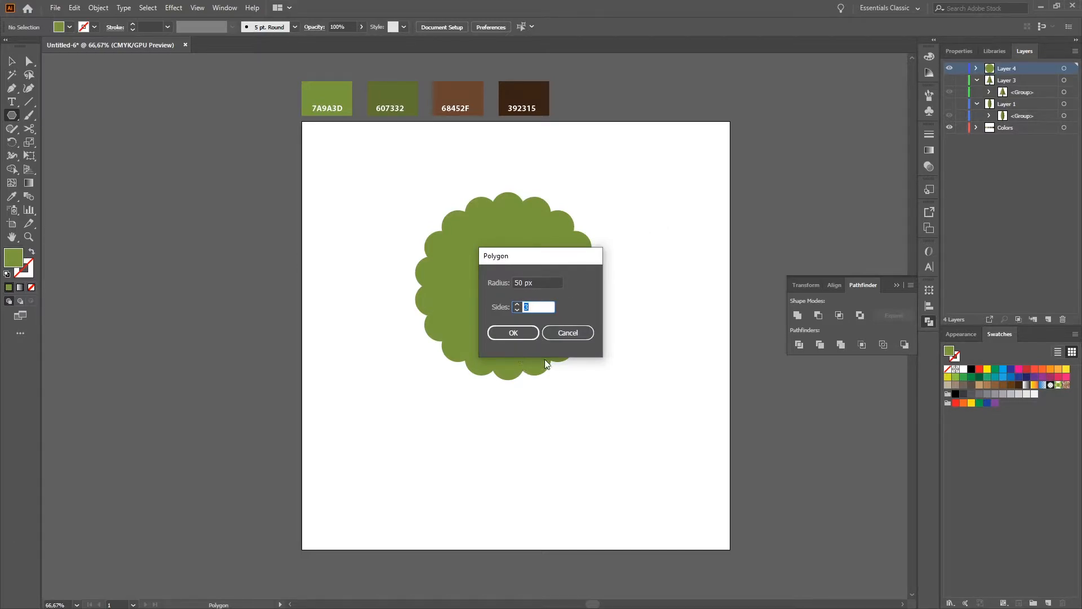
click(512, 331)
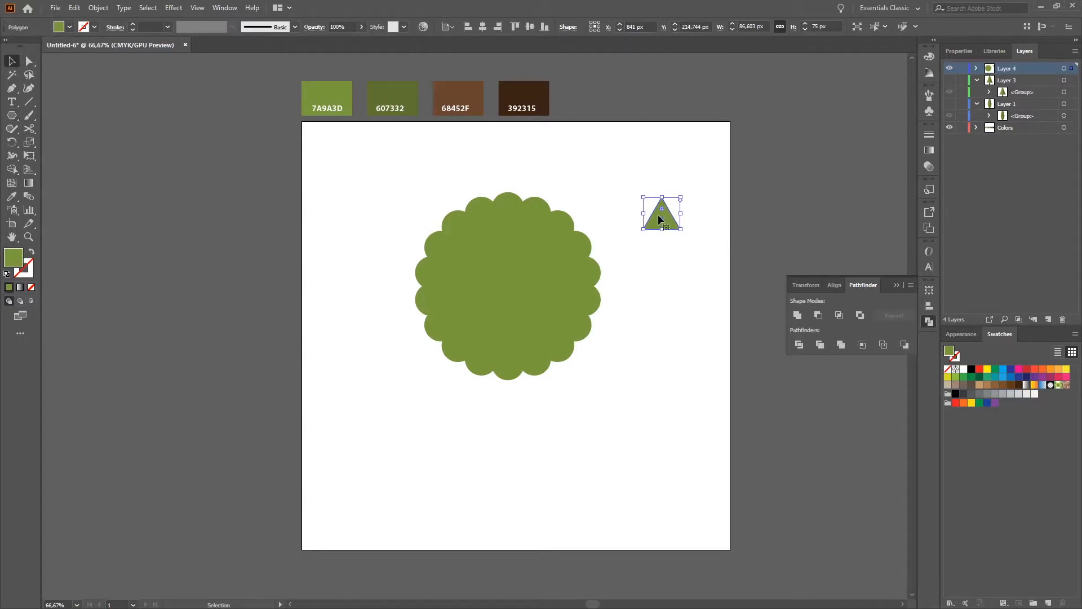
drag(661, 213, 497, 422)
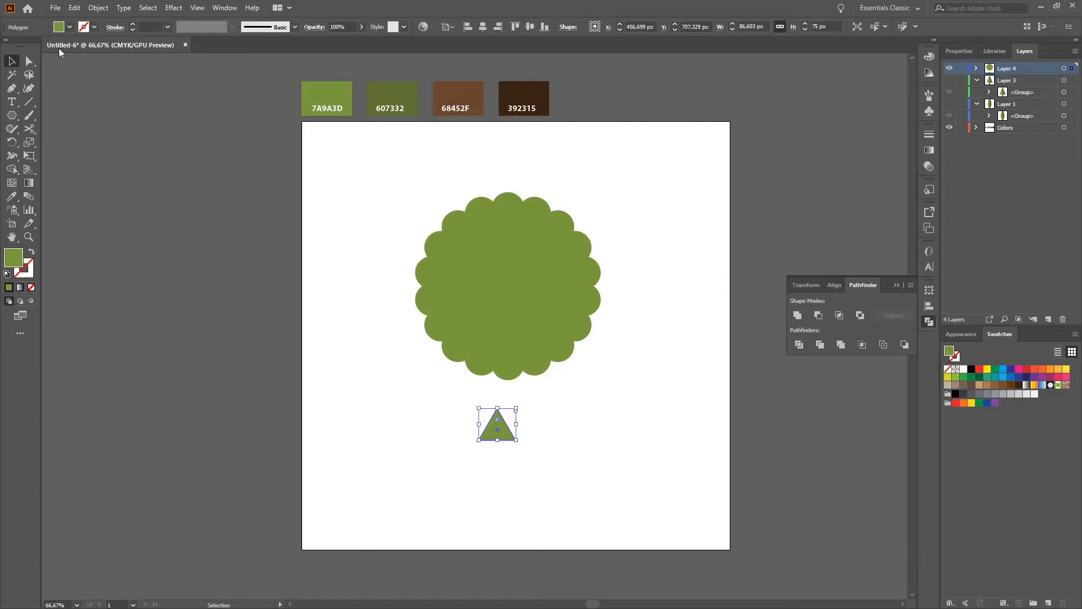
mouse_move(30, 61)
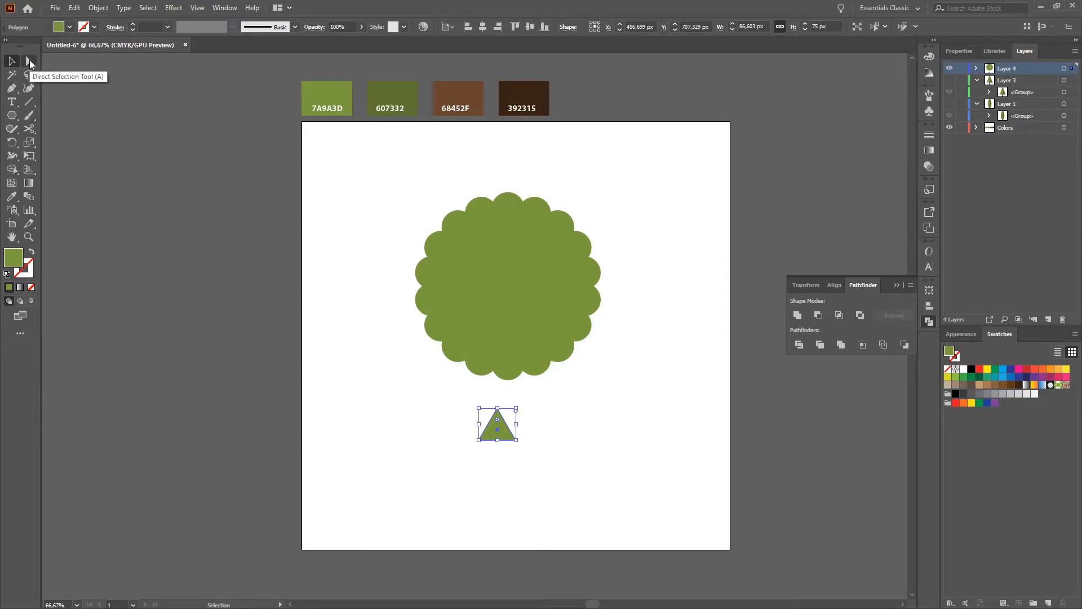
- Drag the triangle's top anchor up to the crown's top edge, making a tall tapering brown trunk behind it
click(29, 61)
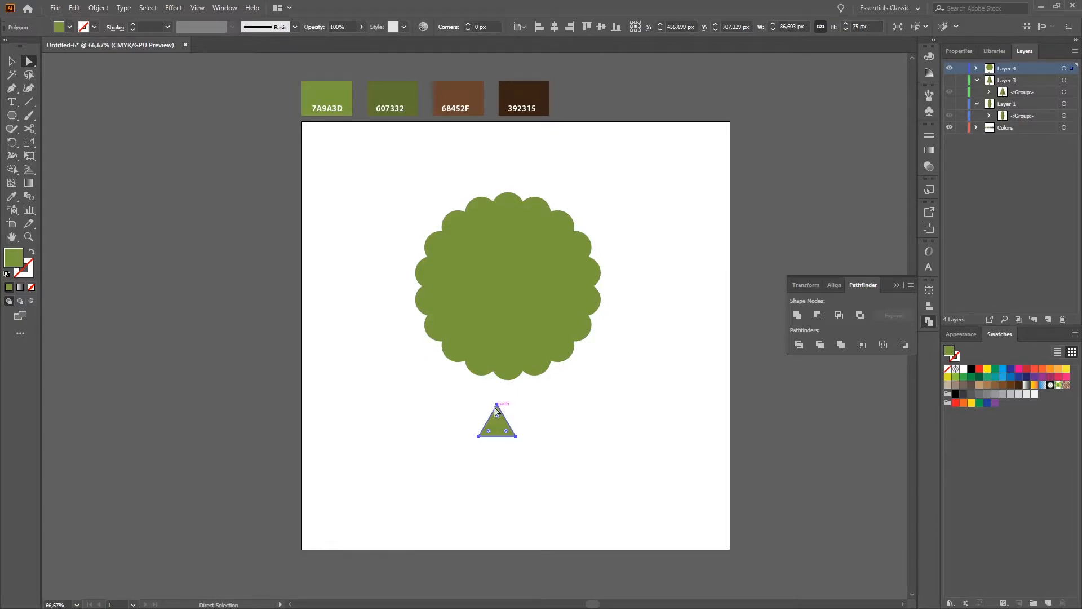
drag(496, 407, 493, 334)
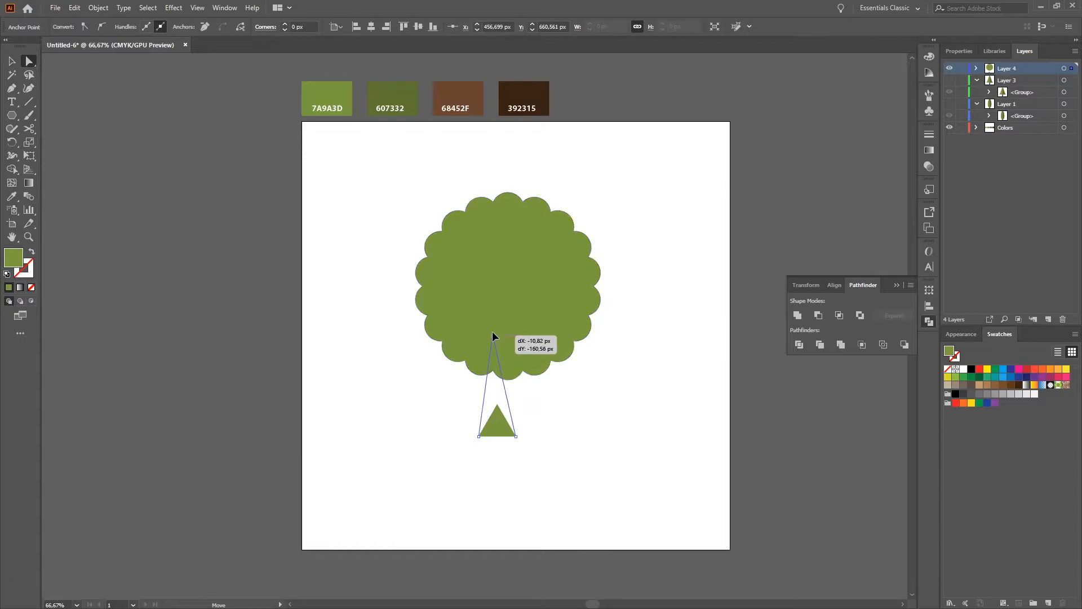
drag(493, 338, 498, 234)
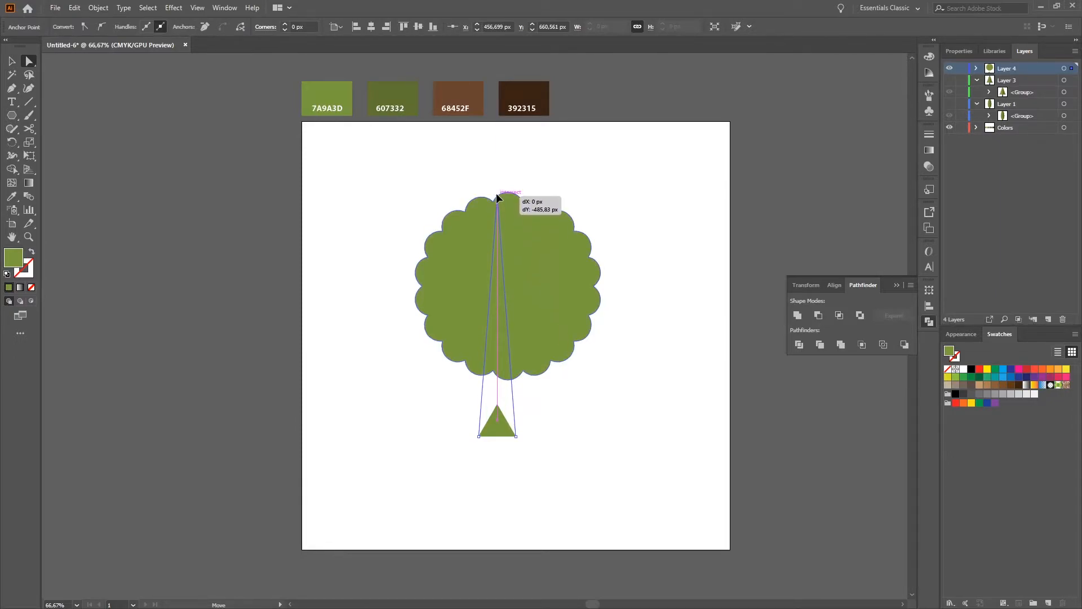
drag(497, 198, 497, 207)
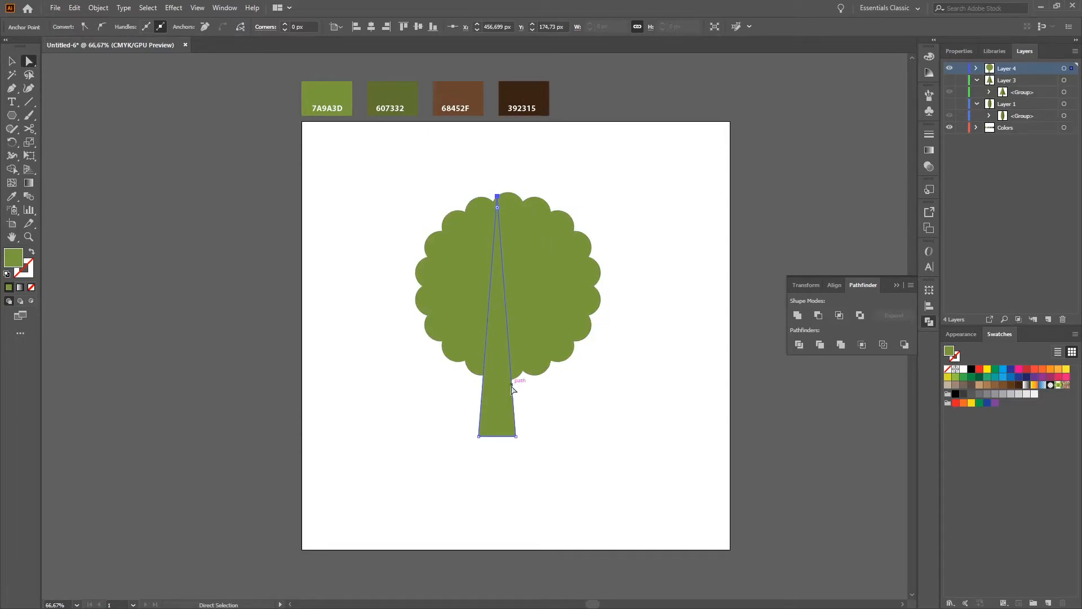
drag(511, 387, 524, 481)
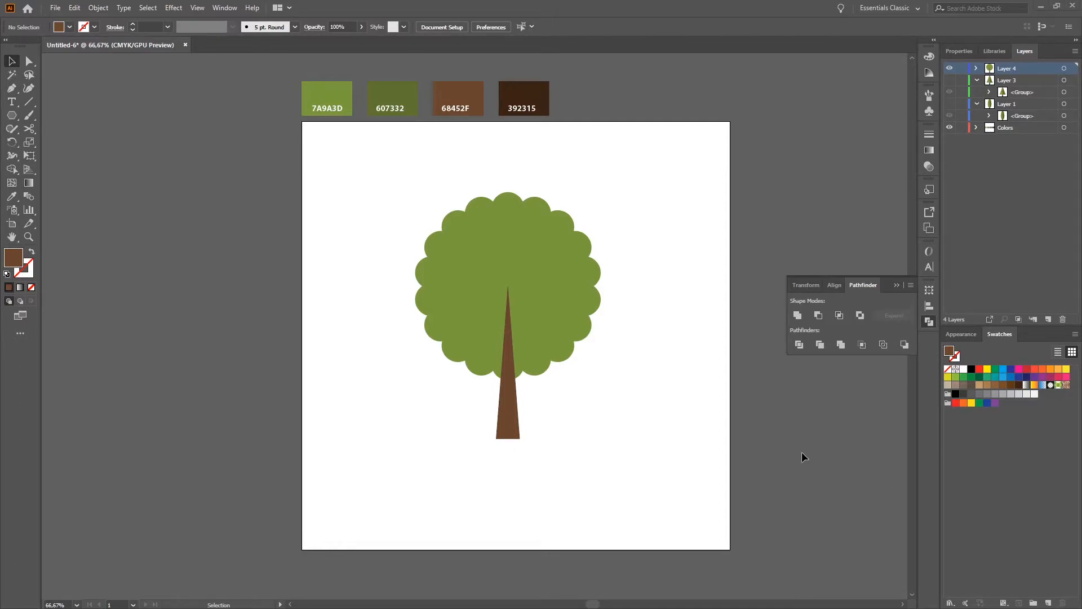
mouse_move(811, 452)
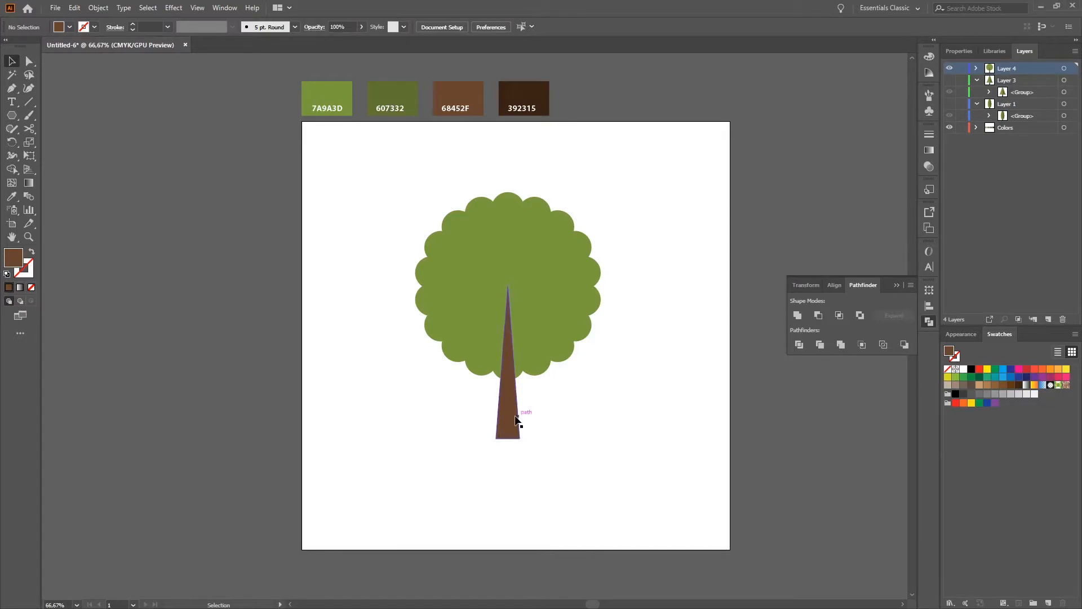
- Make a small narrow copy of the trunk, tilt it diagonally and place it as a branch inside the crown
click(507, 414)
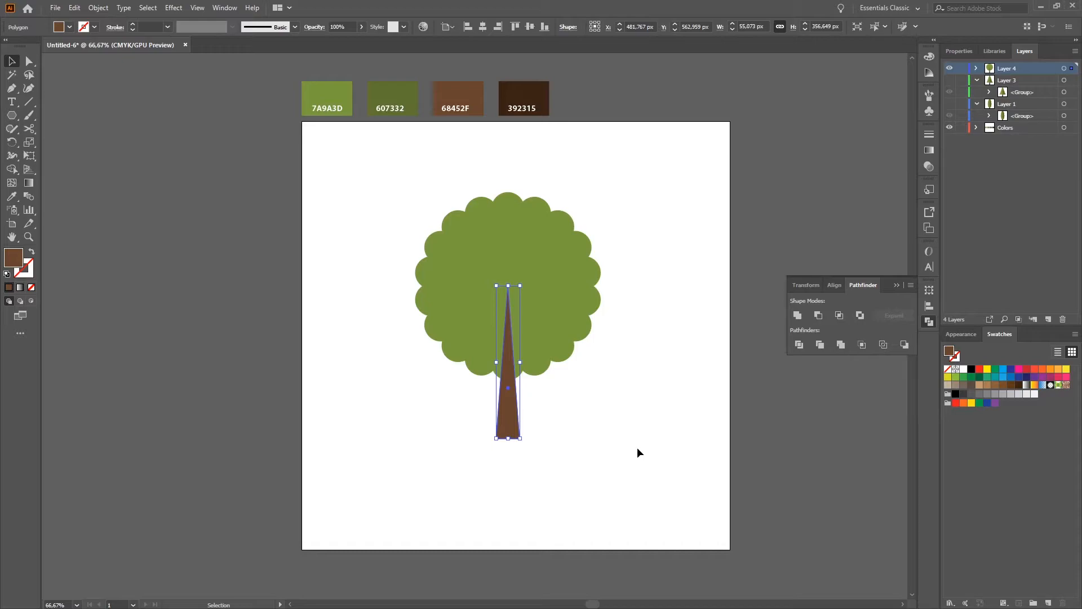
click(97, 8)
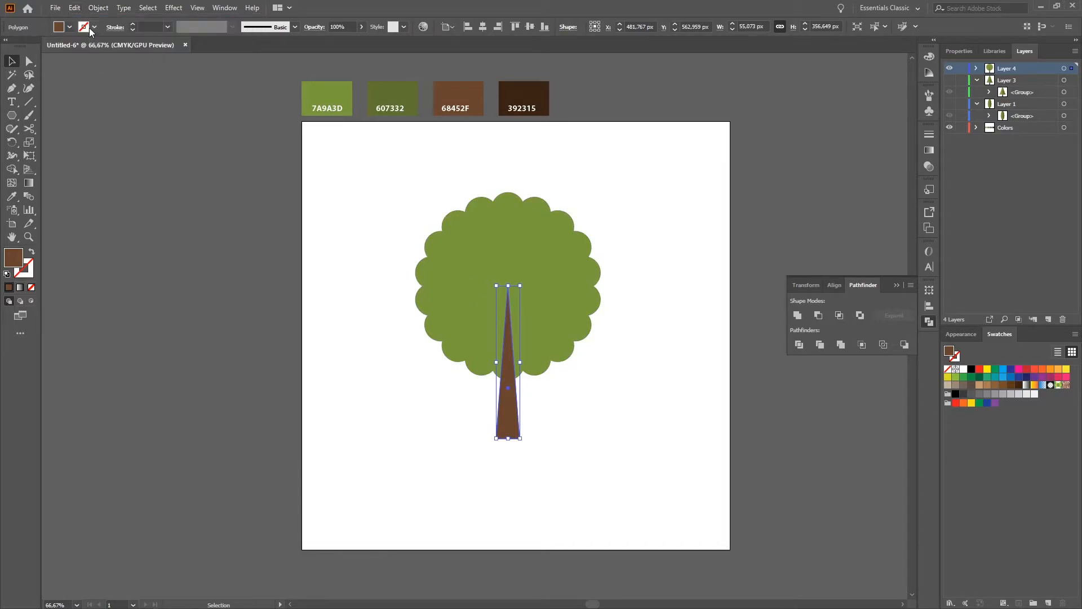
drag(507, 359, 475, 324)
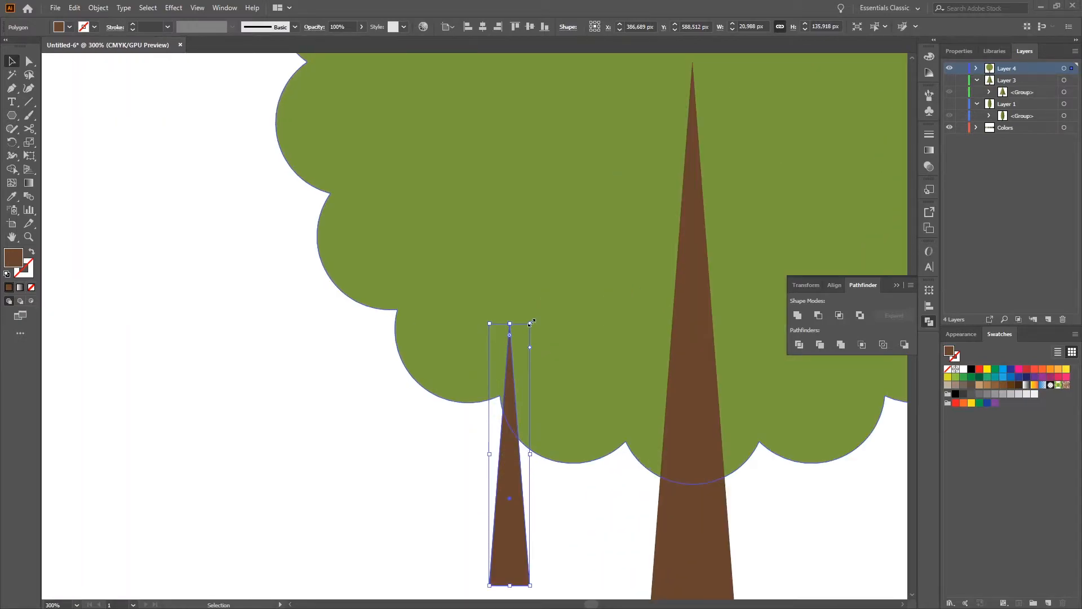
drag(530, 324, 559, 340)
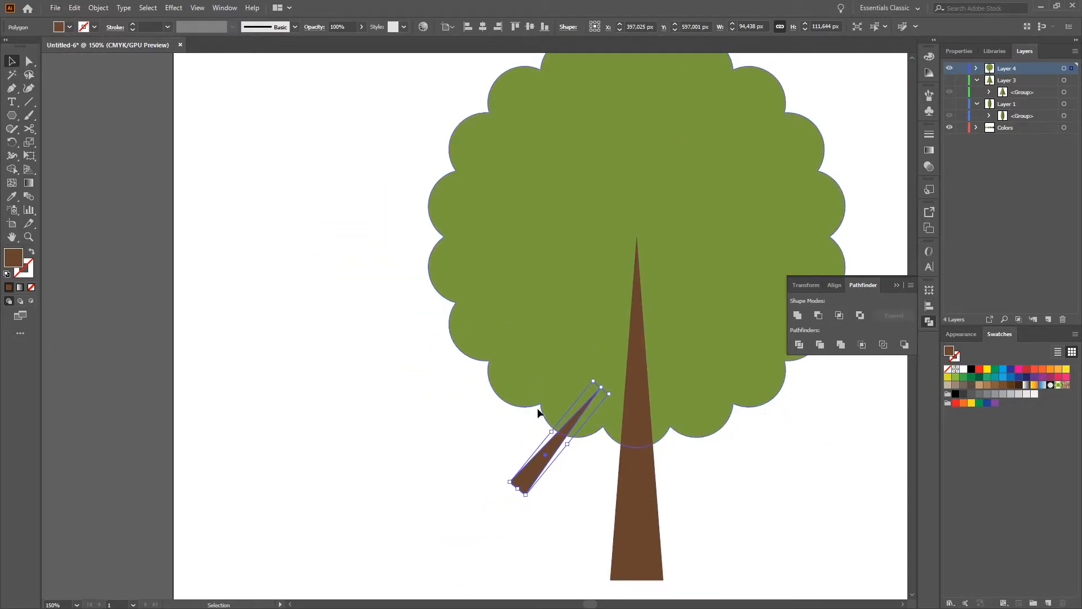
drag(538, 412, 683, 314)
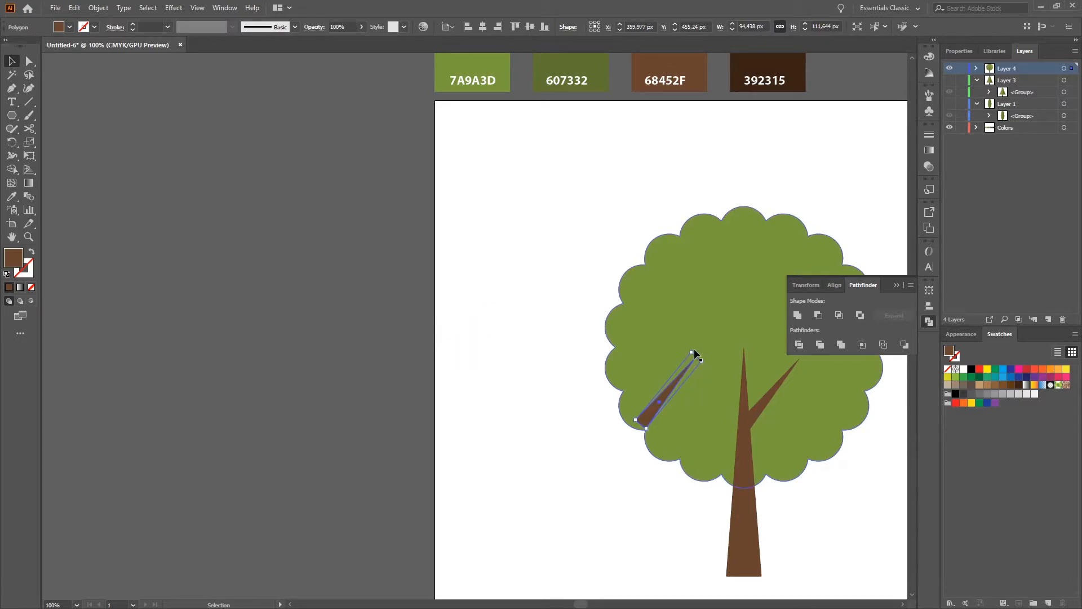
mouse_move(702, 363)
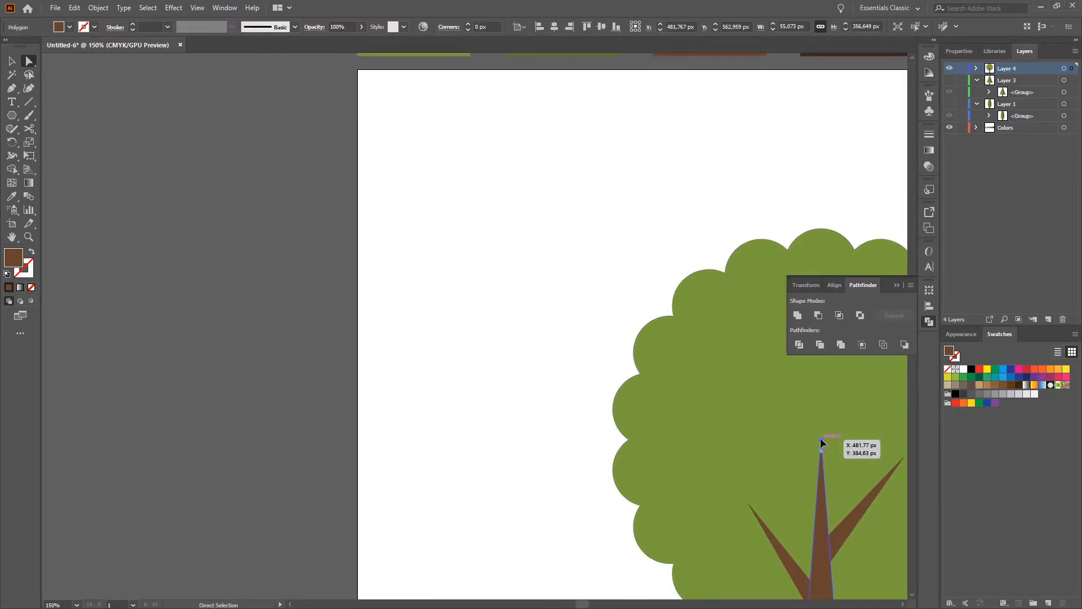
- Raise the trunk's top anchor higher into the crown above the two branches
drag(821, 452, 820, 403)
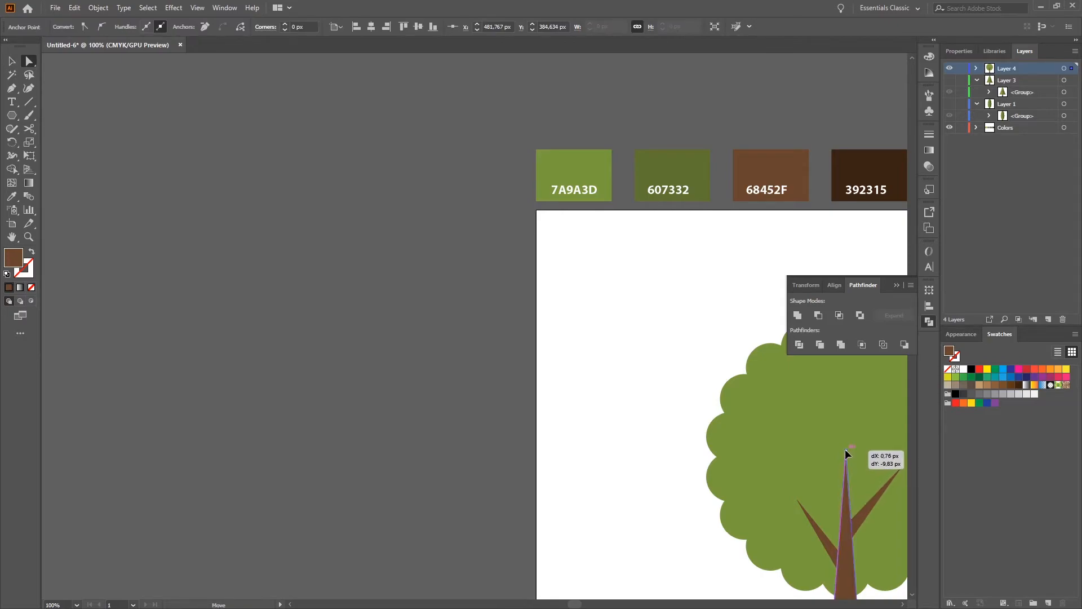
drag(848, 454, 848, 433)
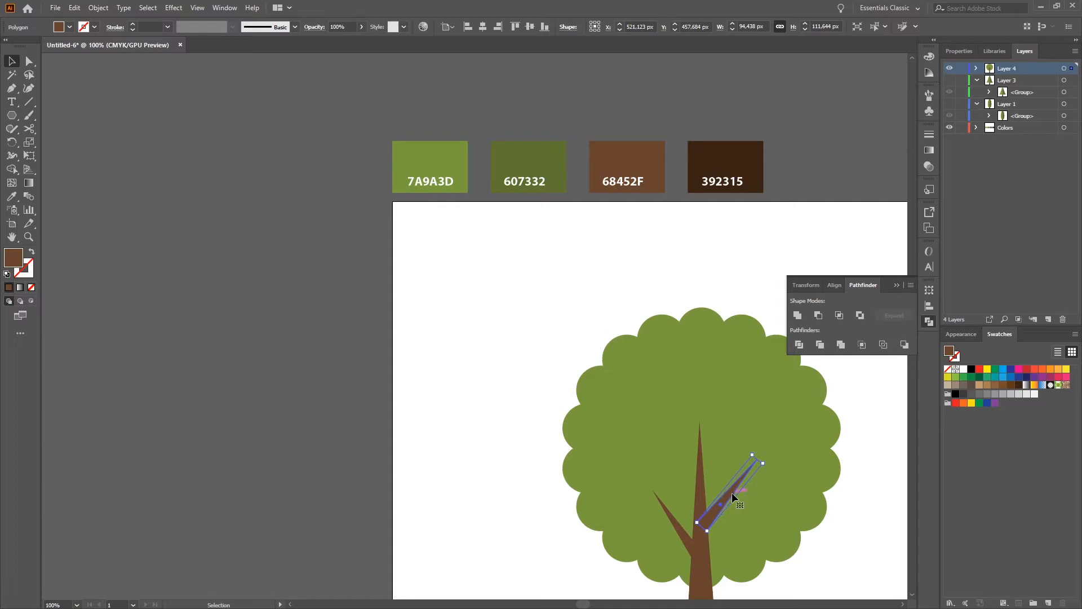
- Place a branch copy near the trunk top and rotate it to its final angle as the third branch
drag(735, 497, 480, 325)
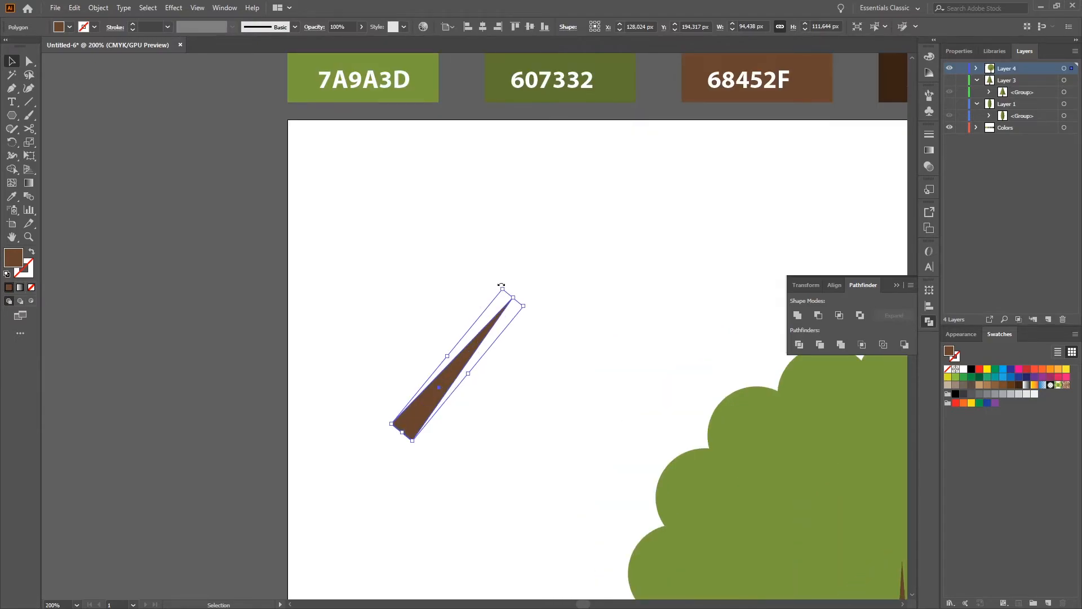
drag(501, 286, 380, 321)
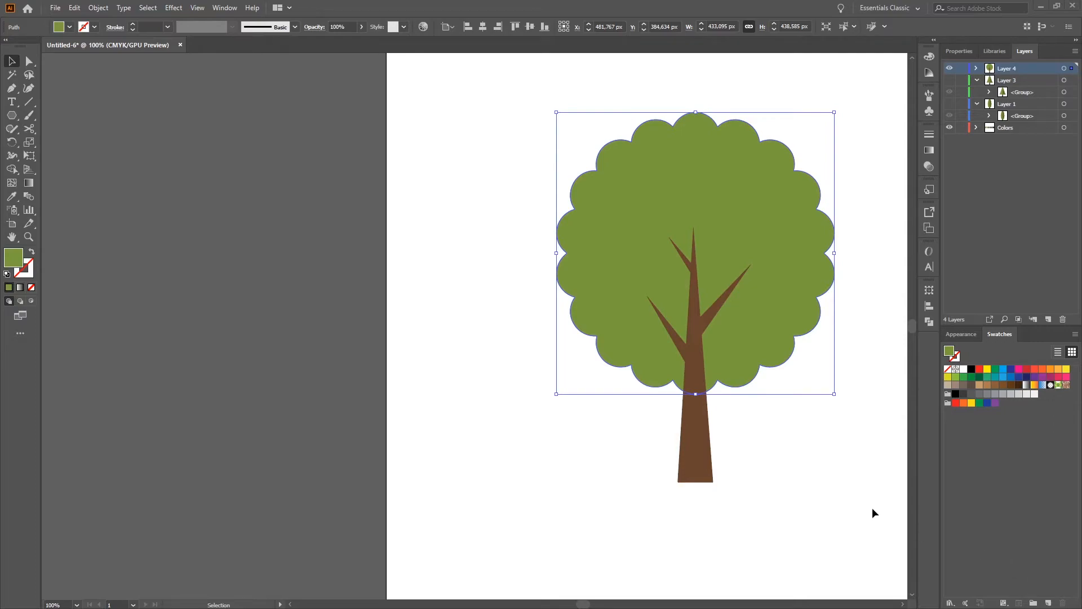
mouse_move(832, 461)
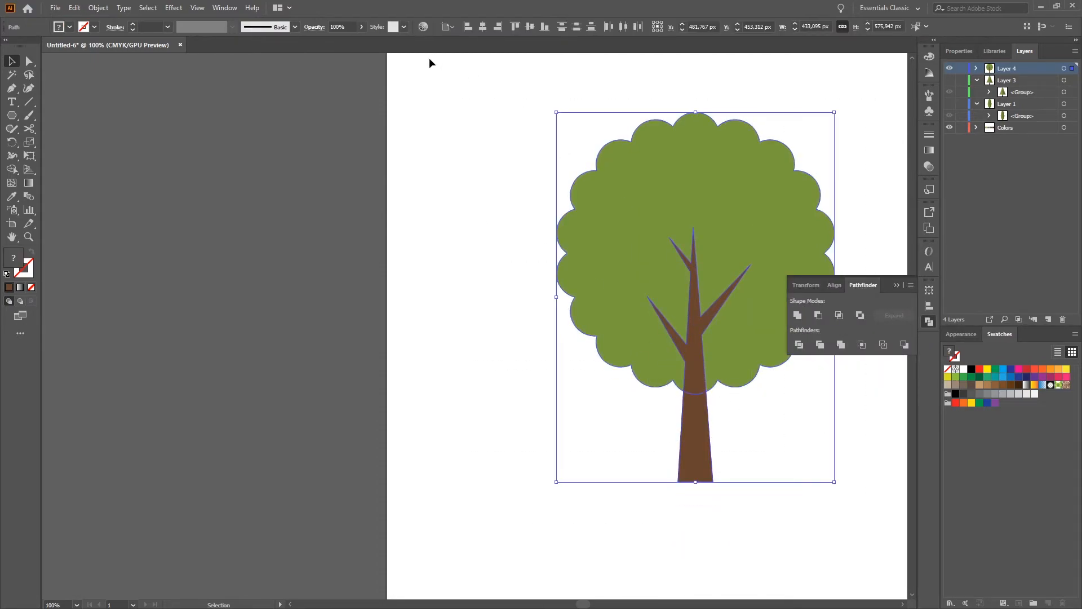
- Copy and paste the crown and trunk in front, then expand Layer 4 to list its four shapes
click(75, 7)
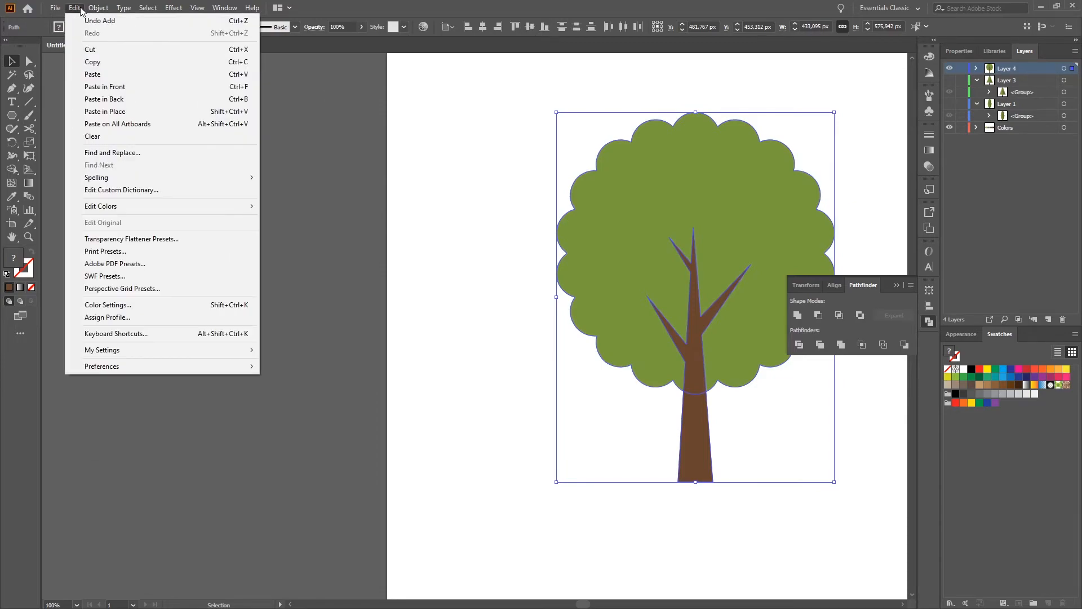
mouse_move(92, 75)
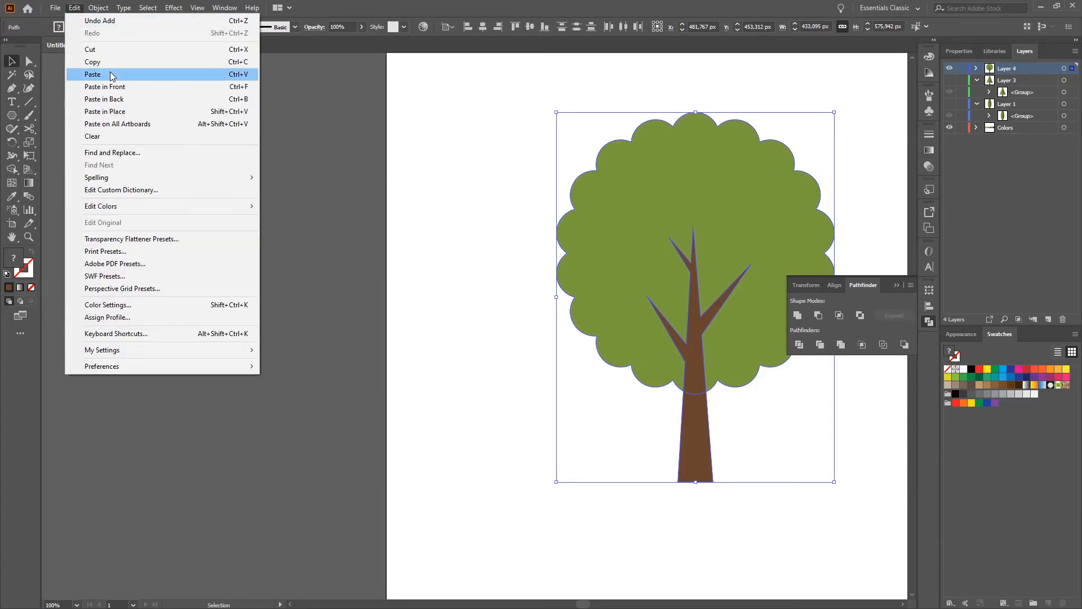
mouse_move(105, 87)
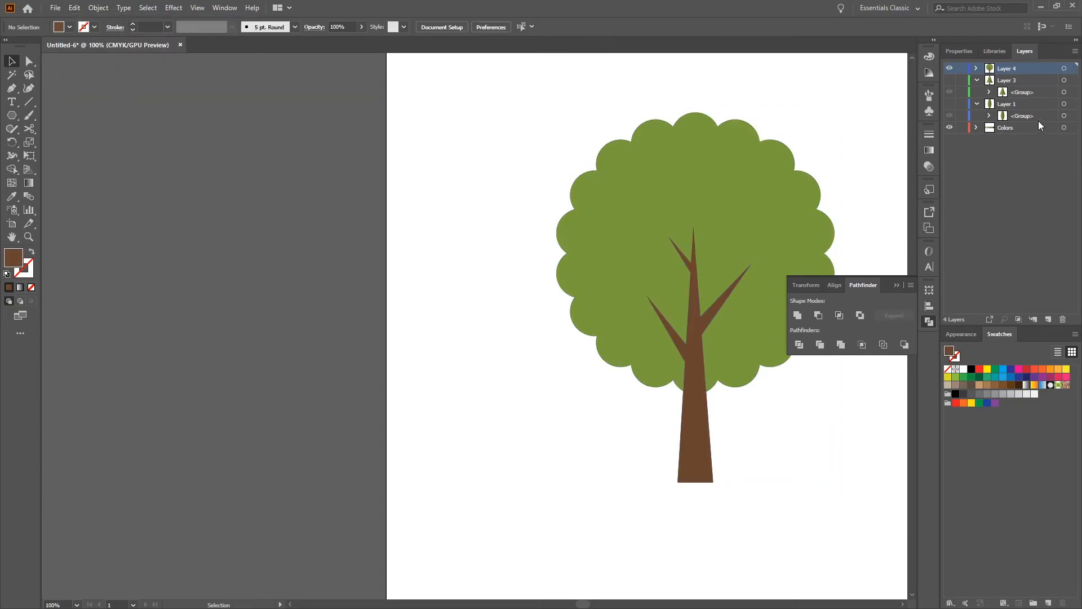
click(976, 68)
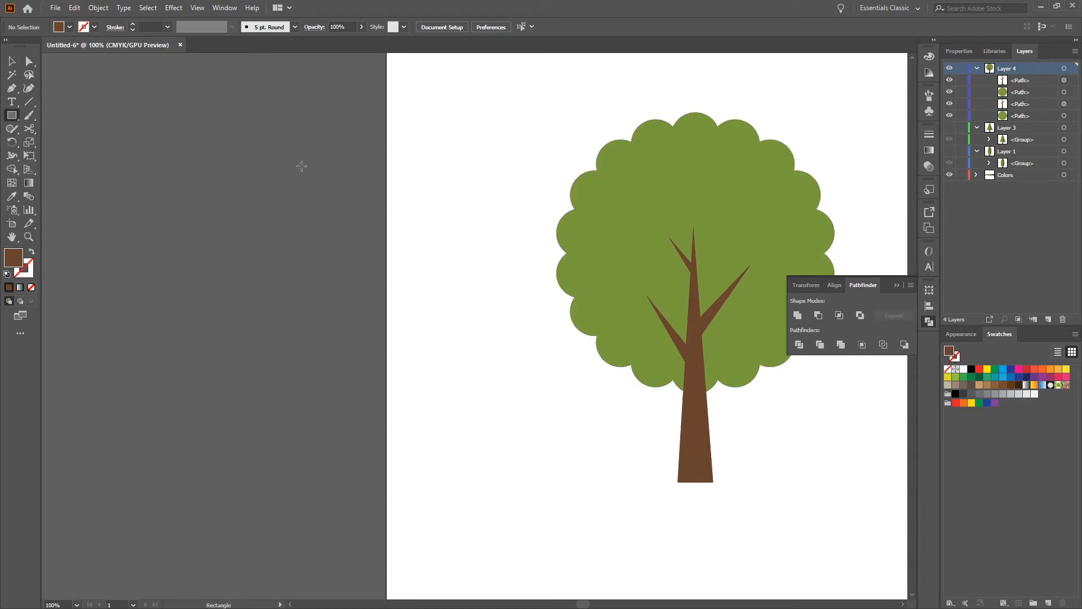
- Cut the crown copy along a rectangle over its left half and fill the remaining right half with green 607332
drag(521, 81, 637, 390)
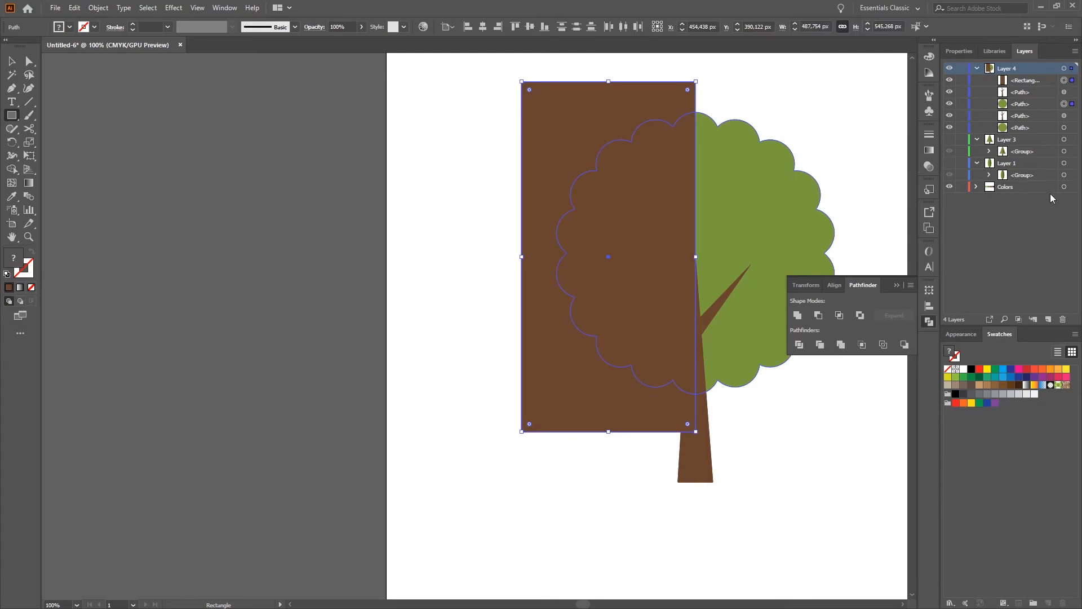
mouse_move(819, 315)
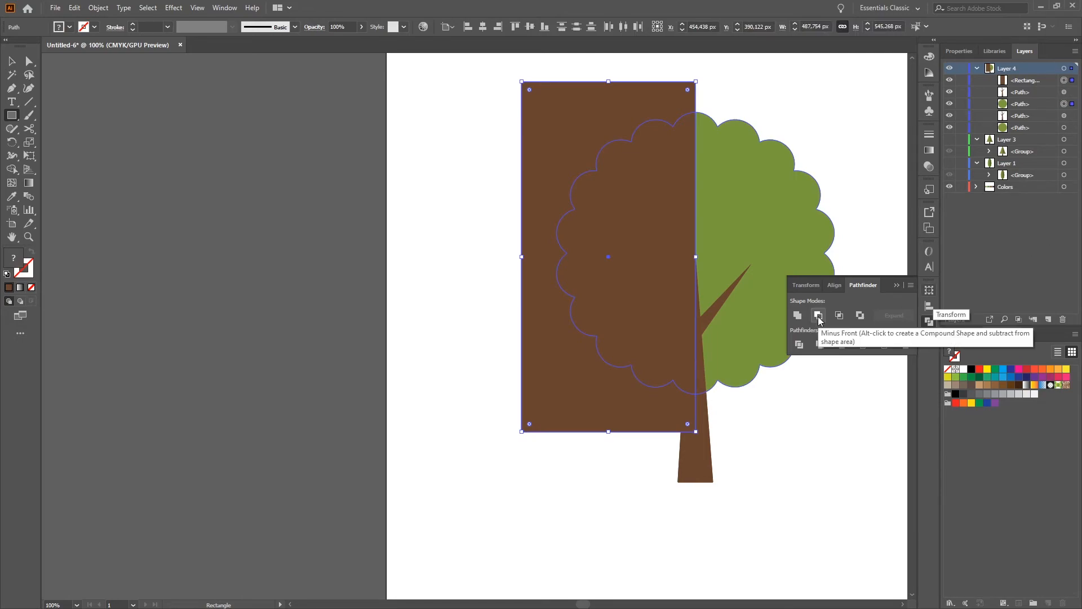
click(819, 316)
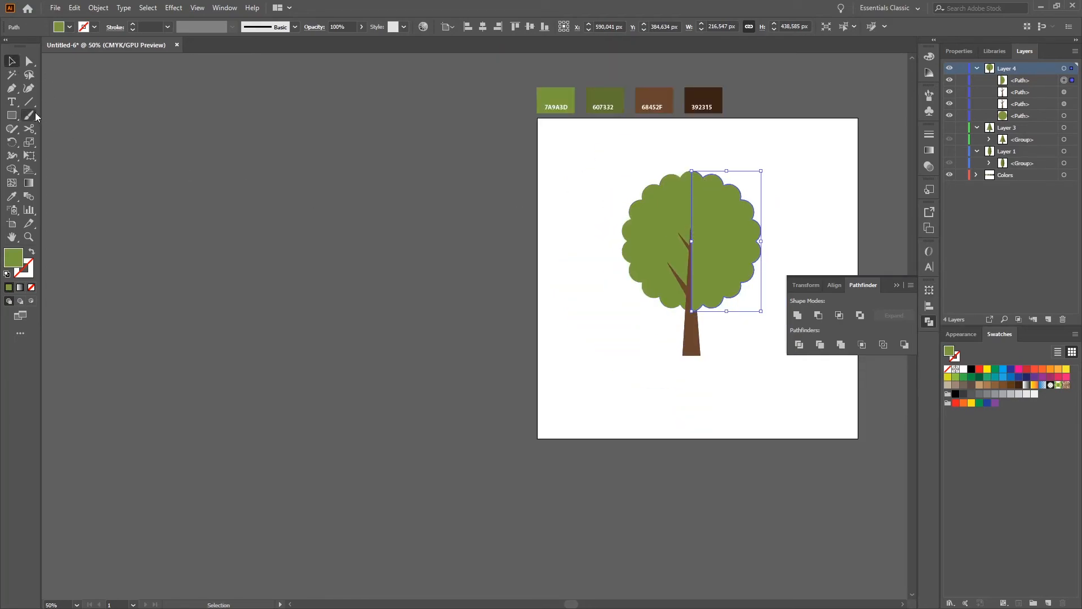
click(605, 100)
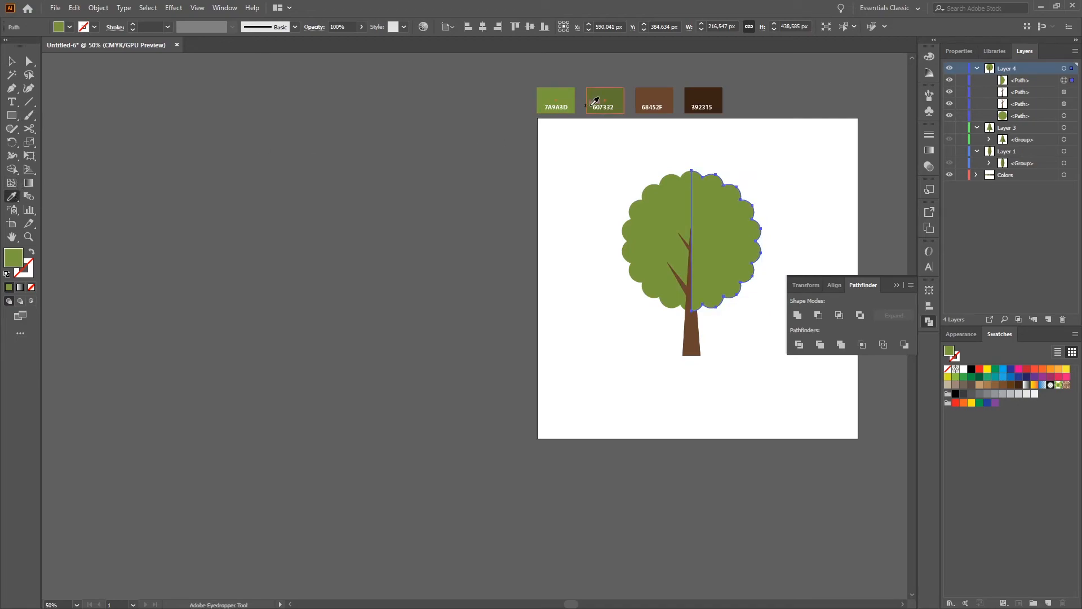
click(604, 101)
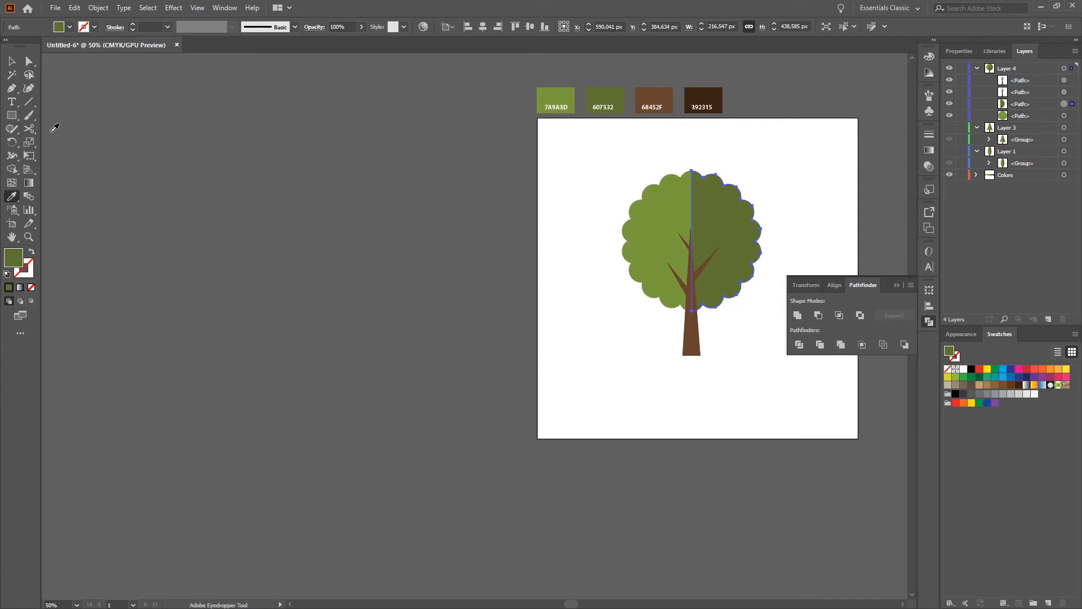
click(758, 291)
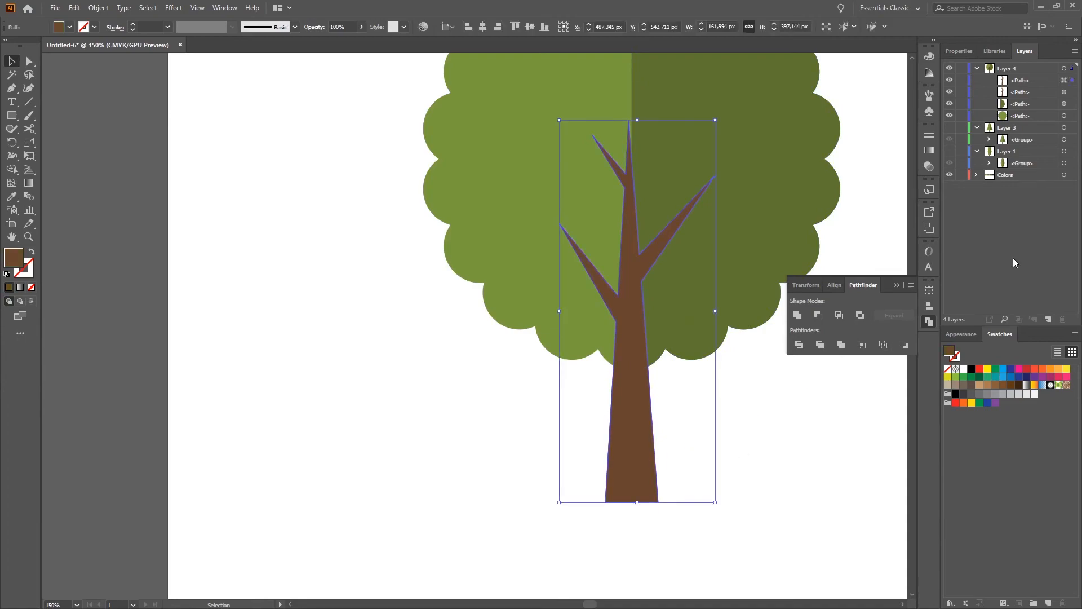
mouse_move(473, 200)
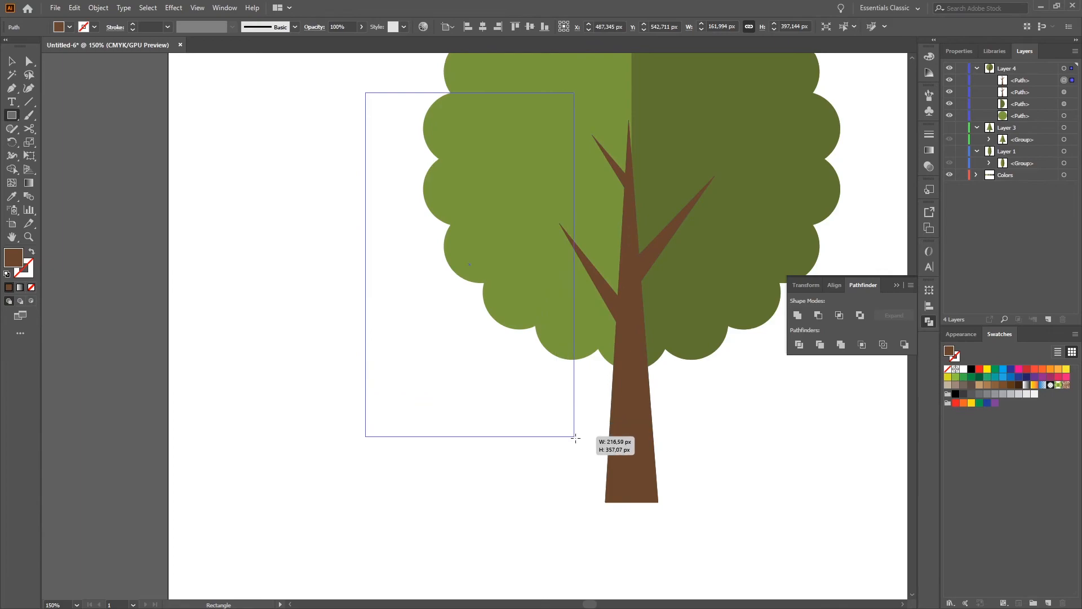
- Cut the trunk copy along a left-half rectangle, fill the right half with brown 392315, and deselect
drag(576, 439, 628, 510)
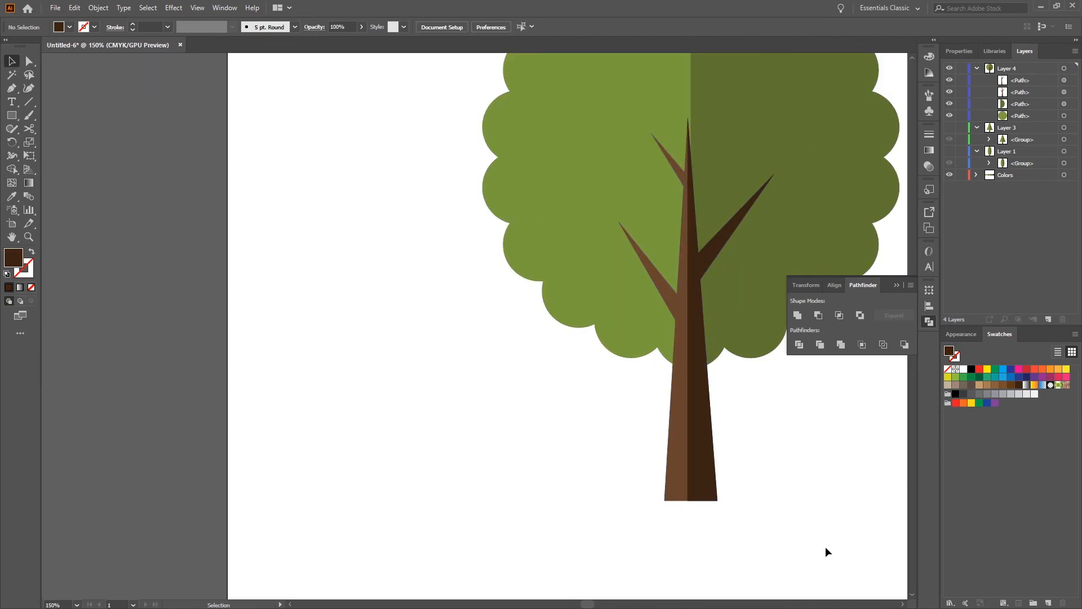
click(690, 413)
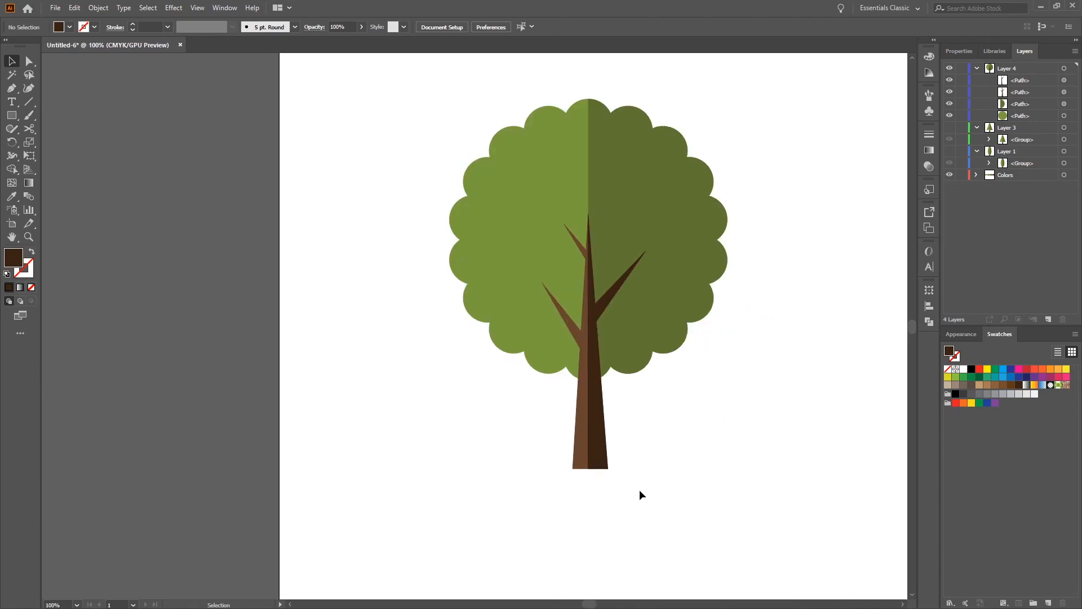
mouse_move(716, 396)
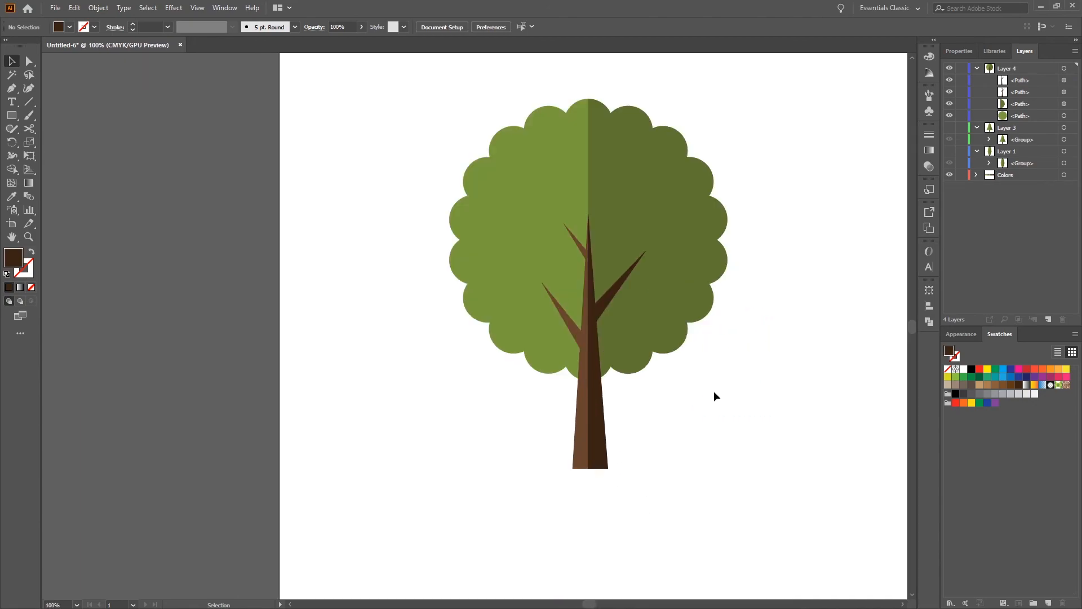
mouse_move(708, 387)
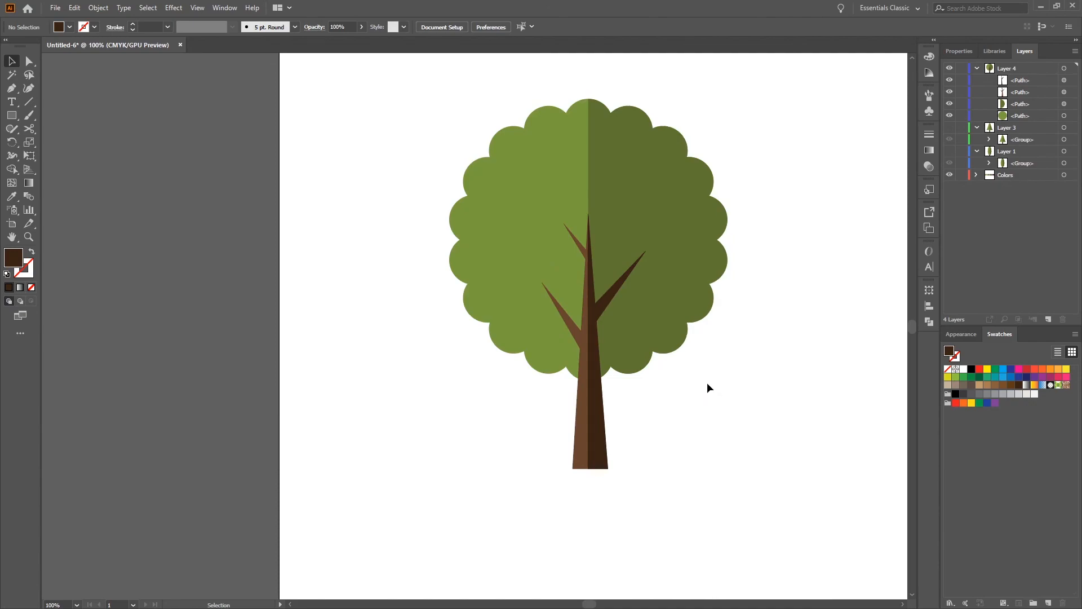